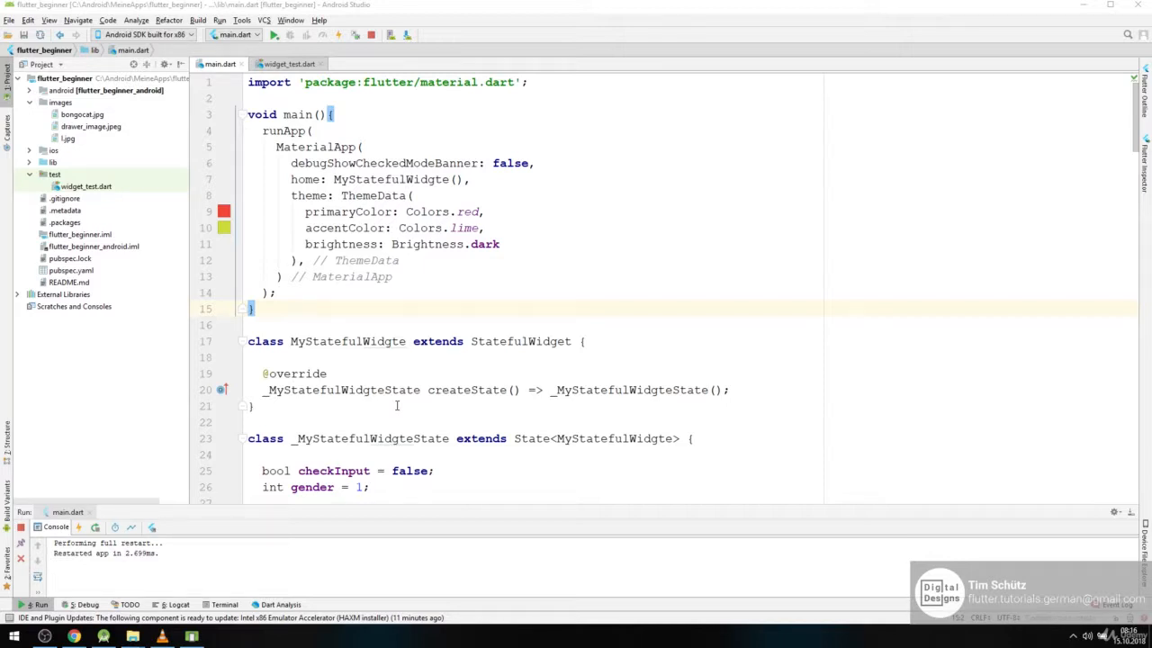
# Retitle the AppBar to ToDos and clear out the drawer, body widgets and checkInput/gender fields
pyautogui.scroll(-3)
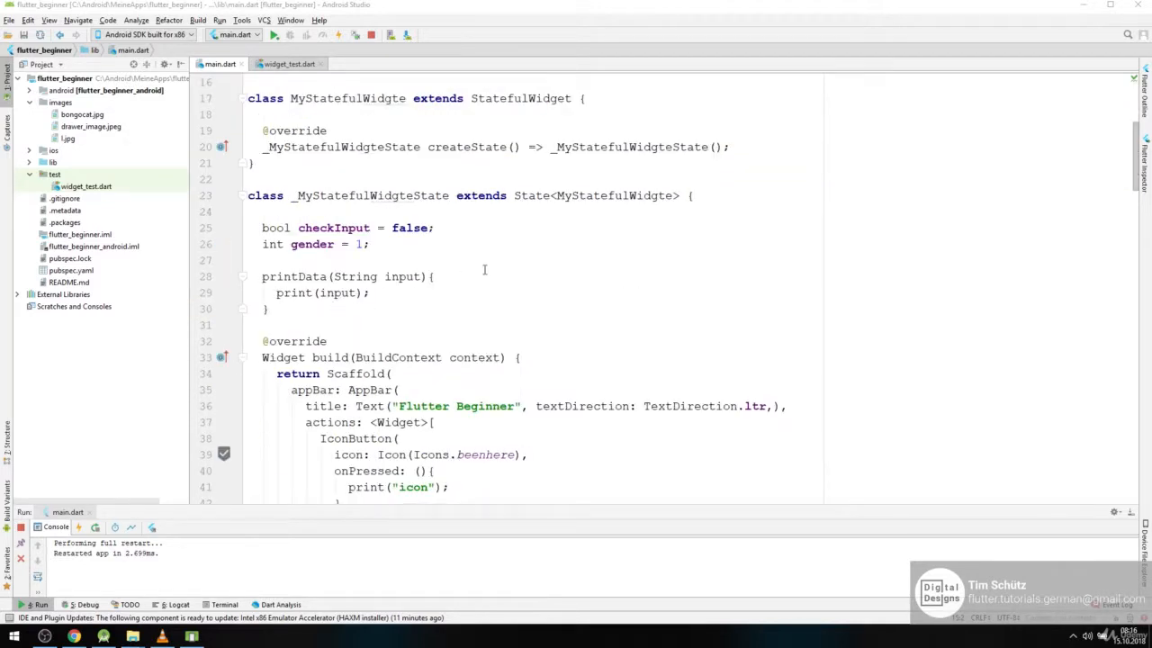
pyautogui.scroll(-3)
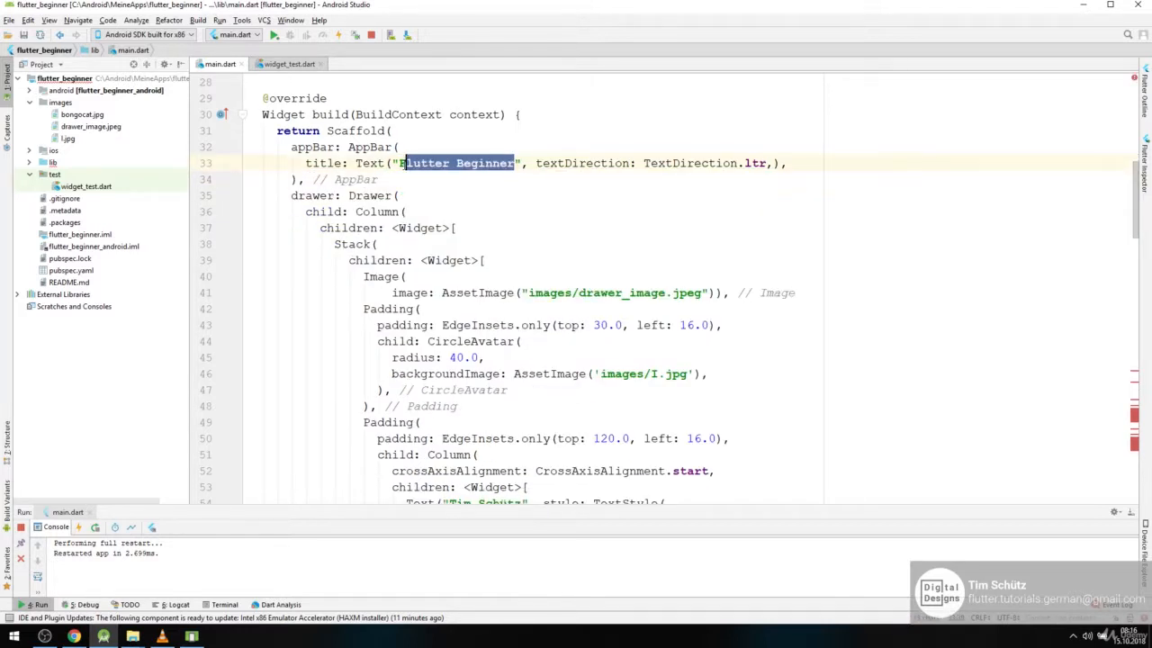
pyautogui.write('ToDos')
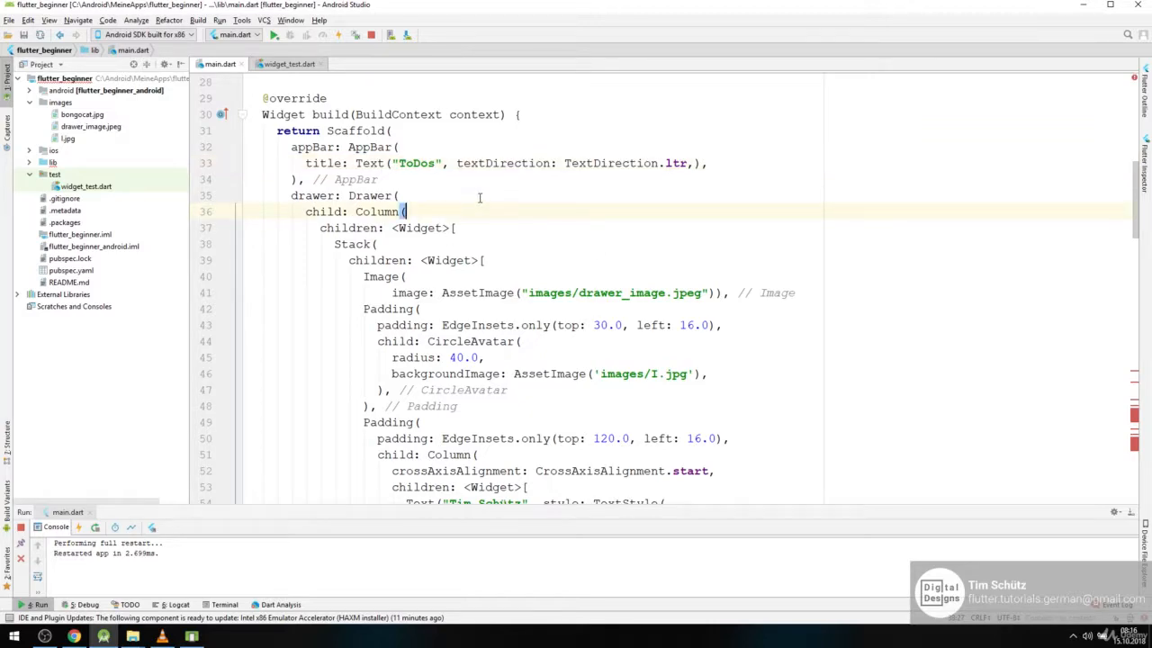
pyautogui.scroll(-3)
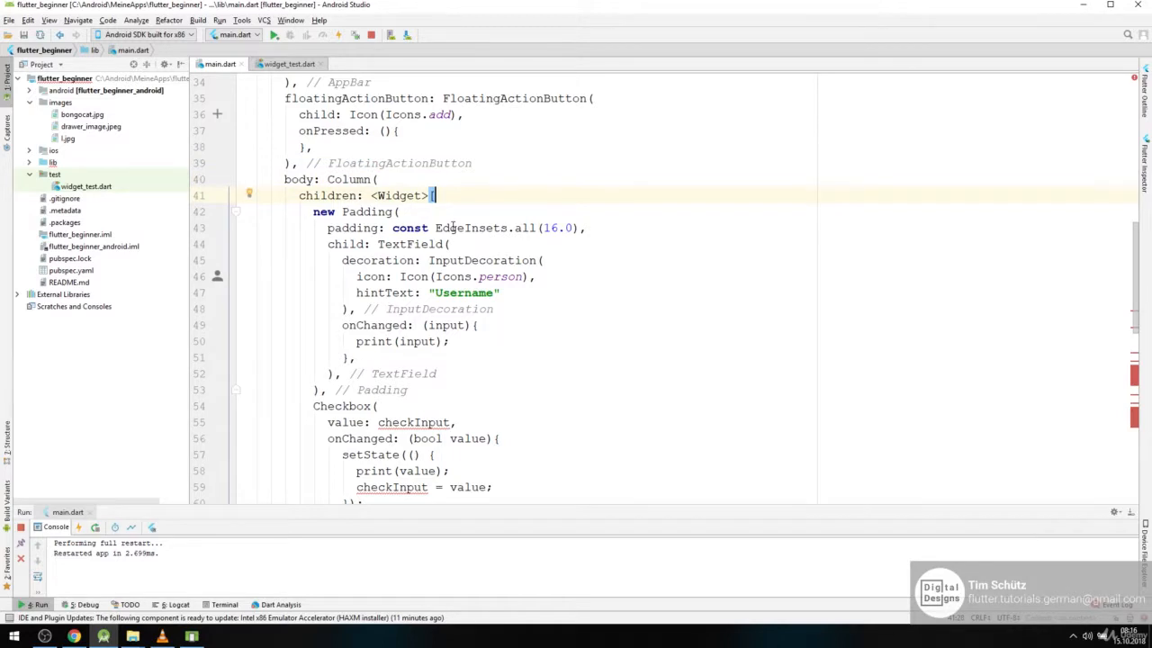
pyautogui.scroll(-3)
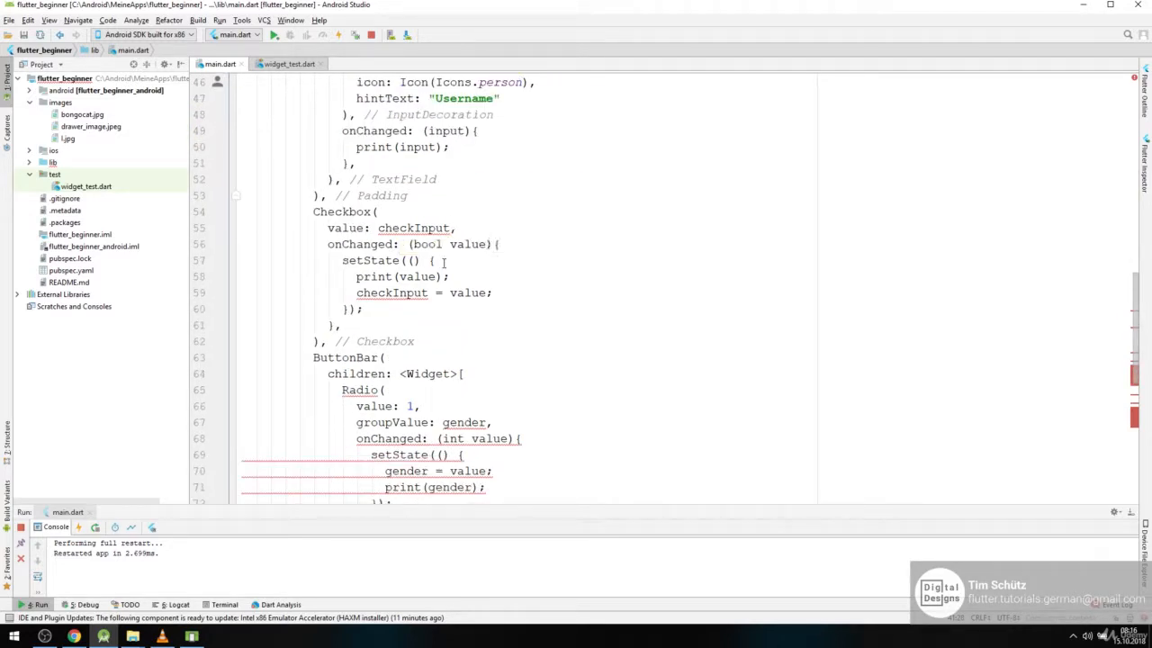
pyautogui.scroll(-3)
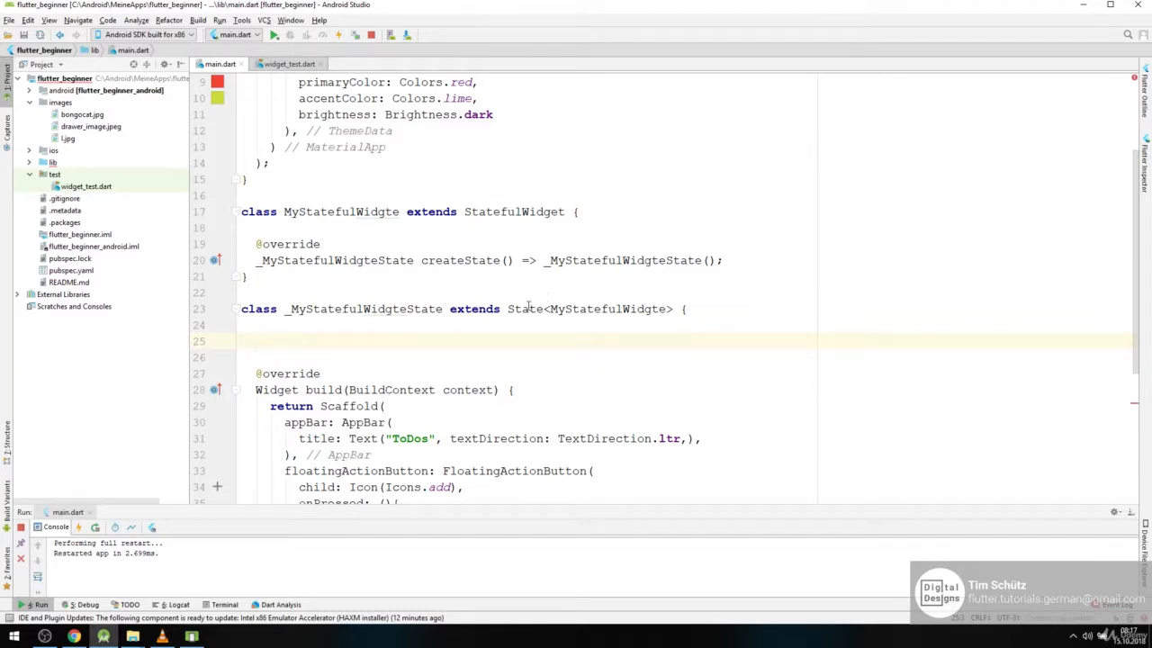
# Declare the field List list = List(); in the state class
pyautogui.scroll(-3)
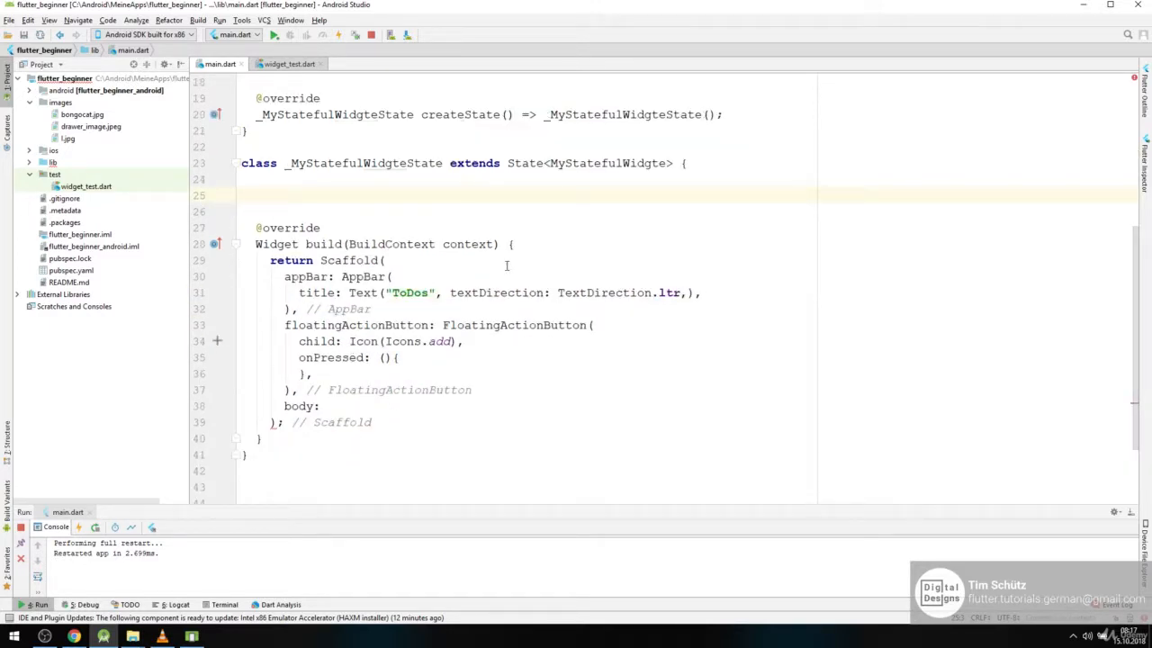
pyautogui.moveTo(529, 257)
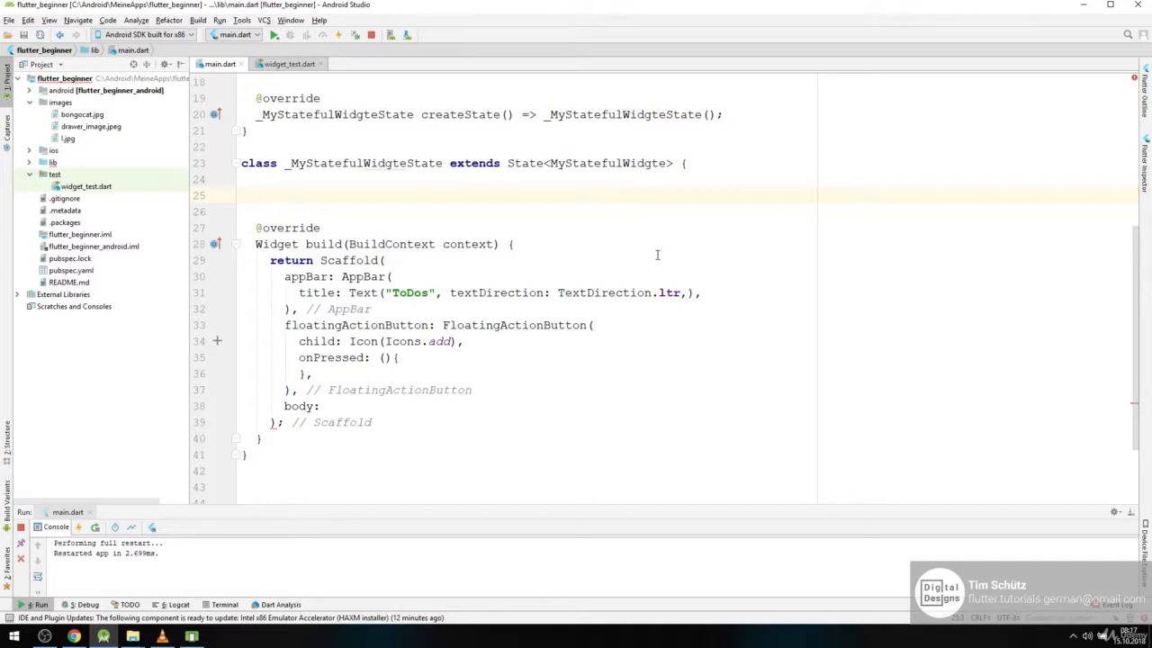
pyautogui.write('List')
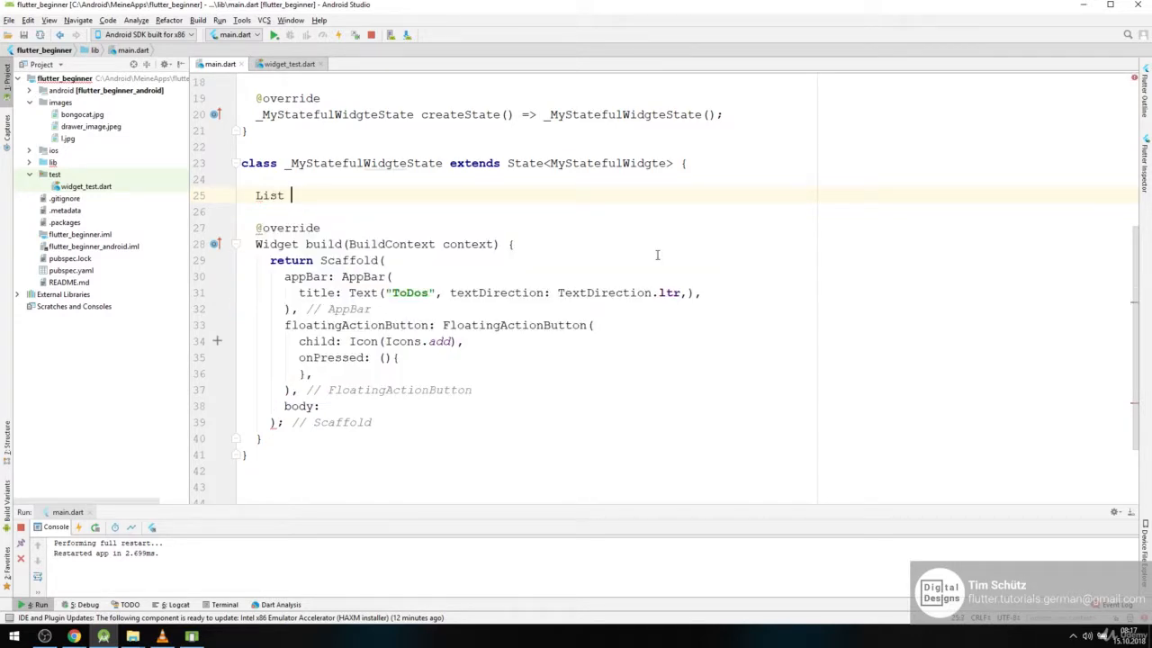
pyautogui.write('list')
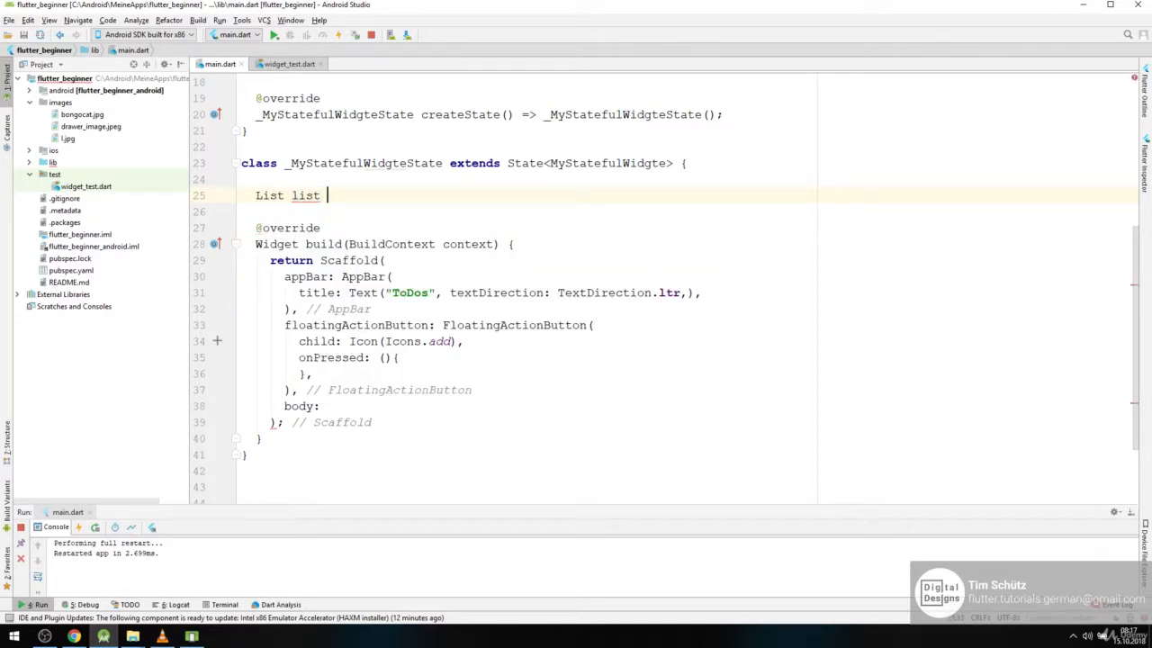
pyautogui.write('=')
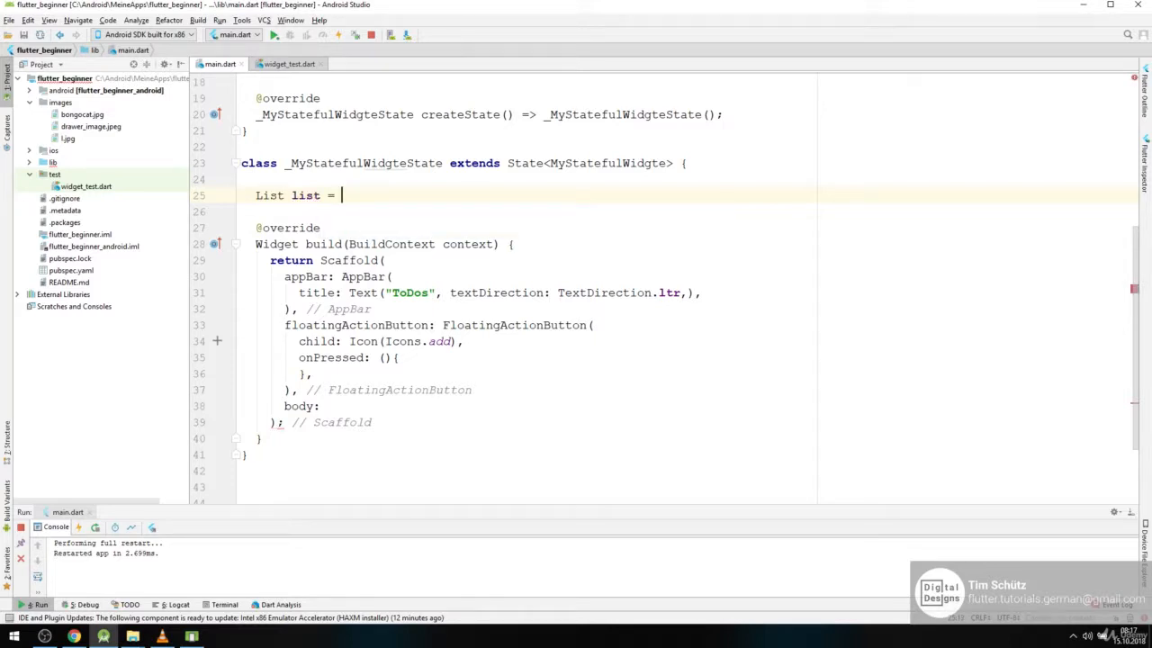
pyautogui.write('List();')
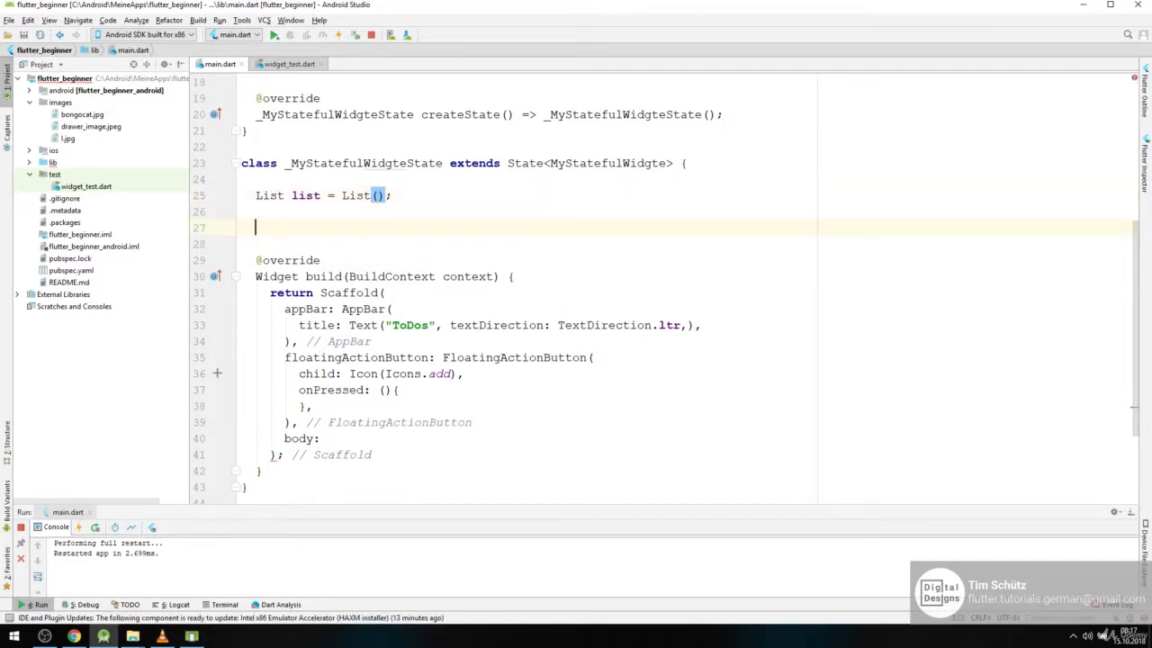
pyautogui.write('in')
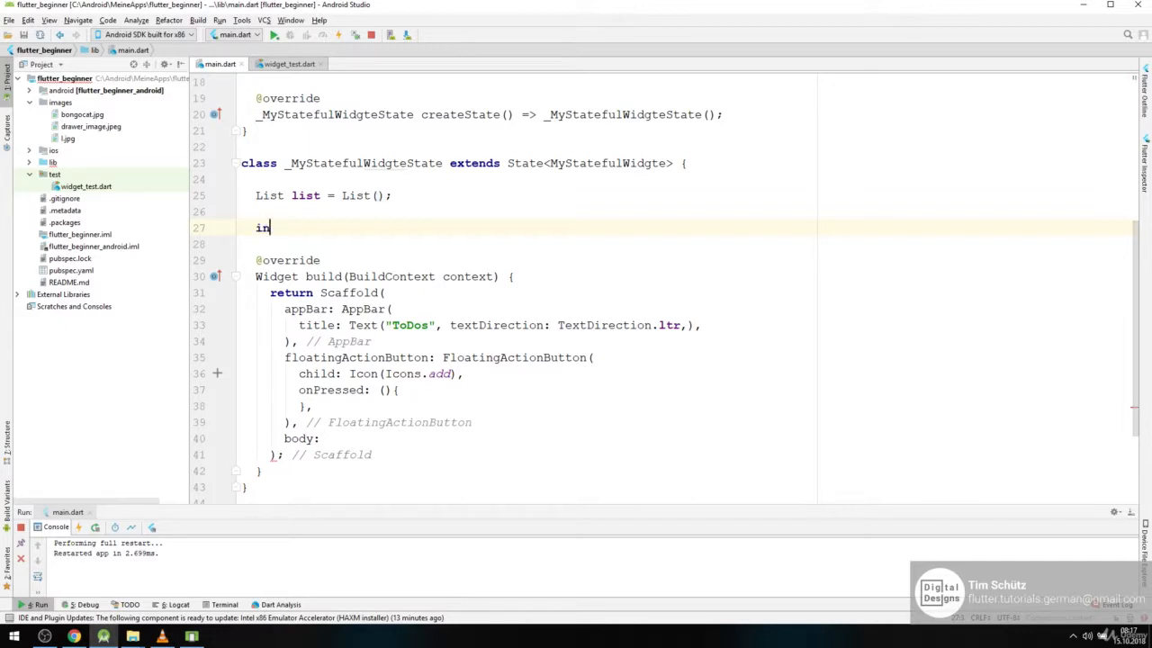
# Insert the initState override calling super.initState() with an empty body
pyautogui.write('tState() {')
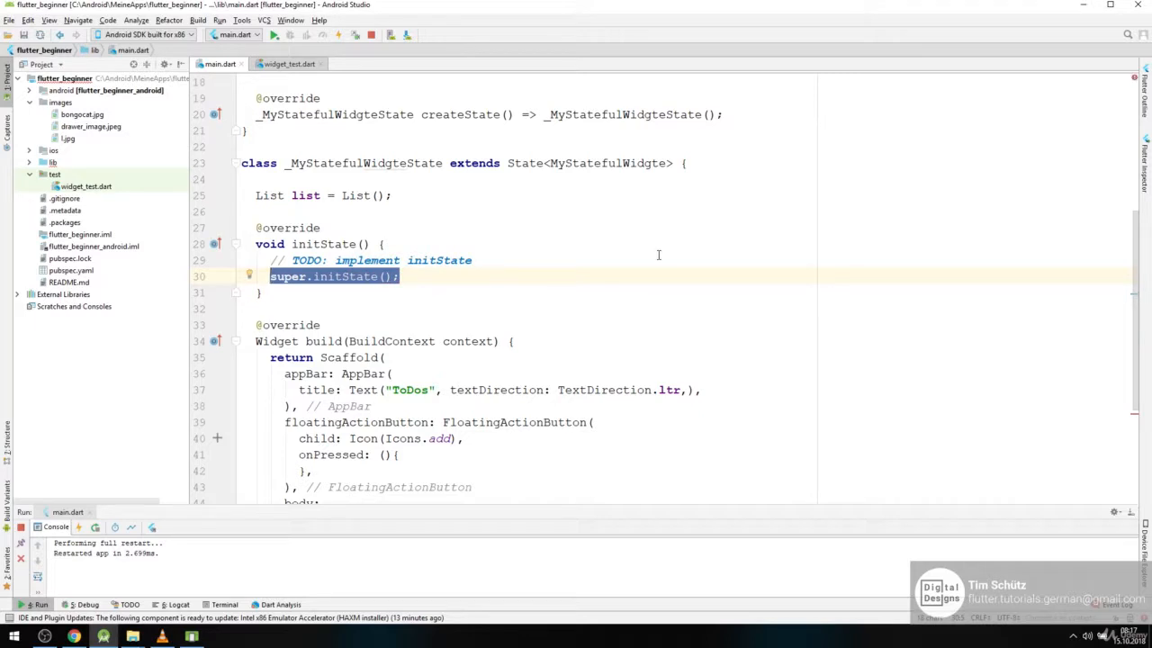
pyautogui.moveTo(493, 259)
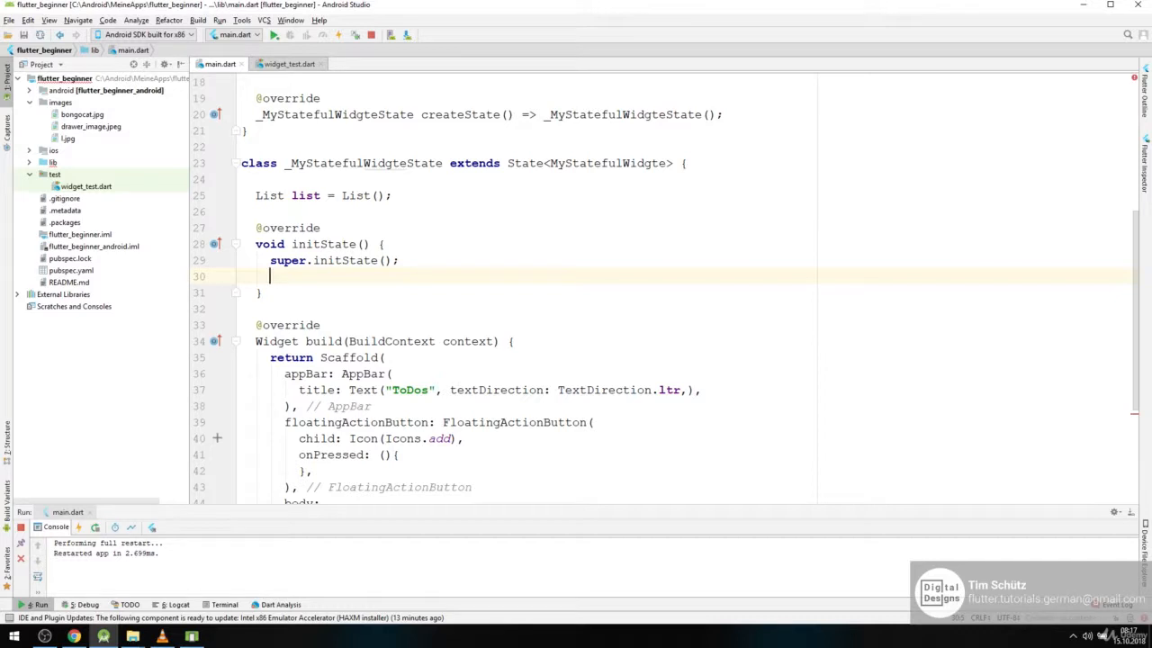
pyautogui.moveTo(389, 213)
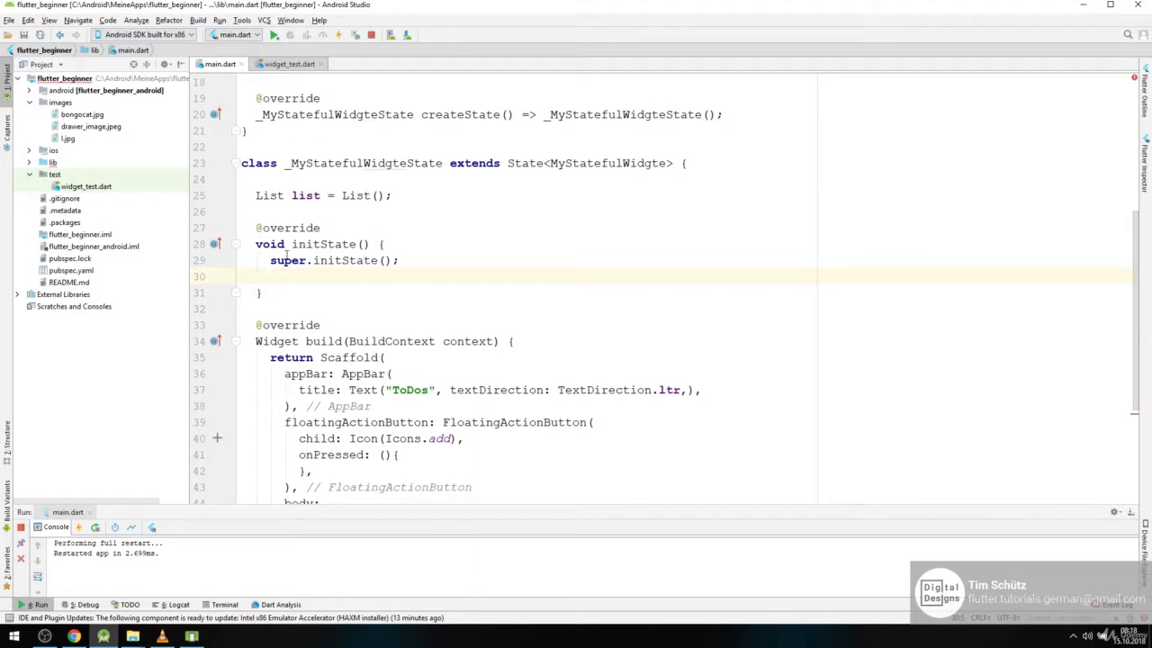
pyautogui.moveTo(272, 245)
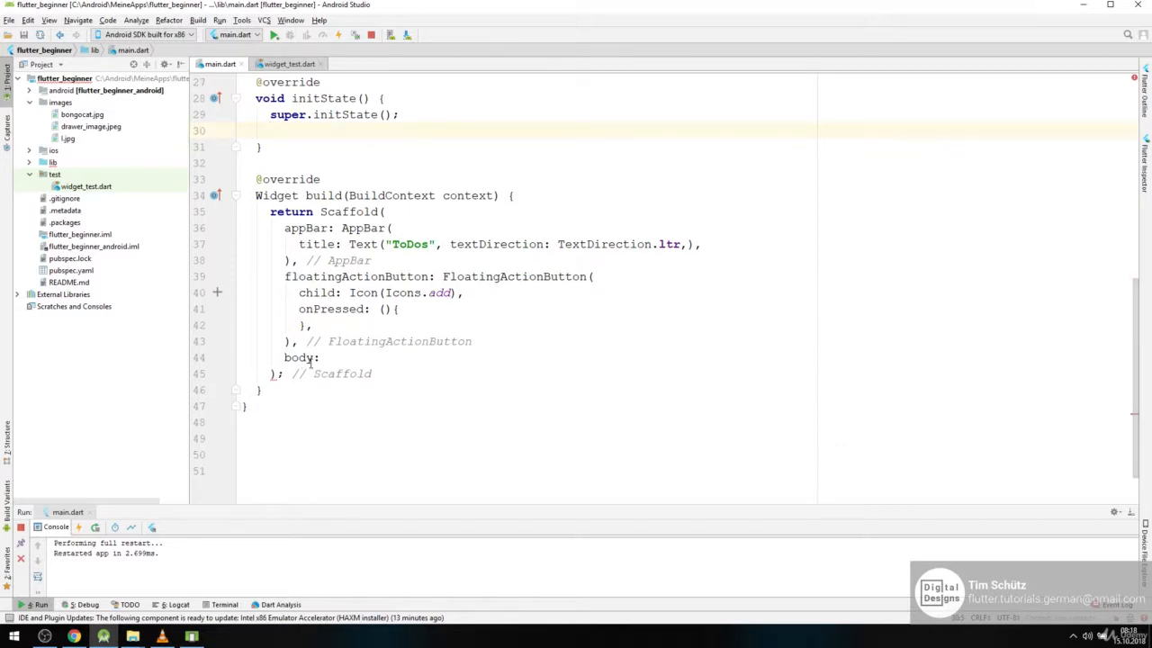
pyautogui.moveTo(279, 448)
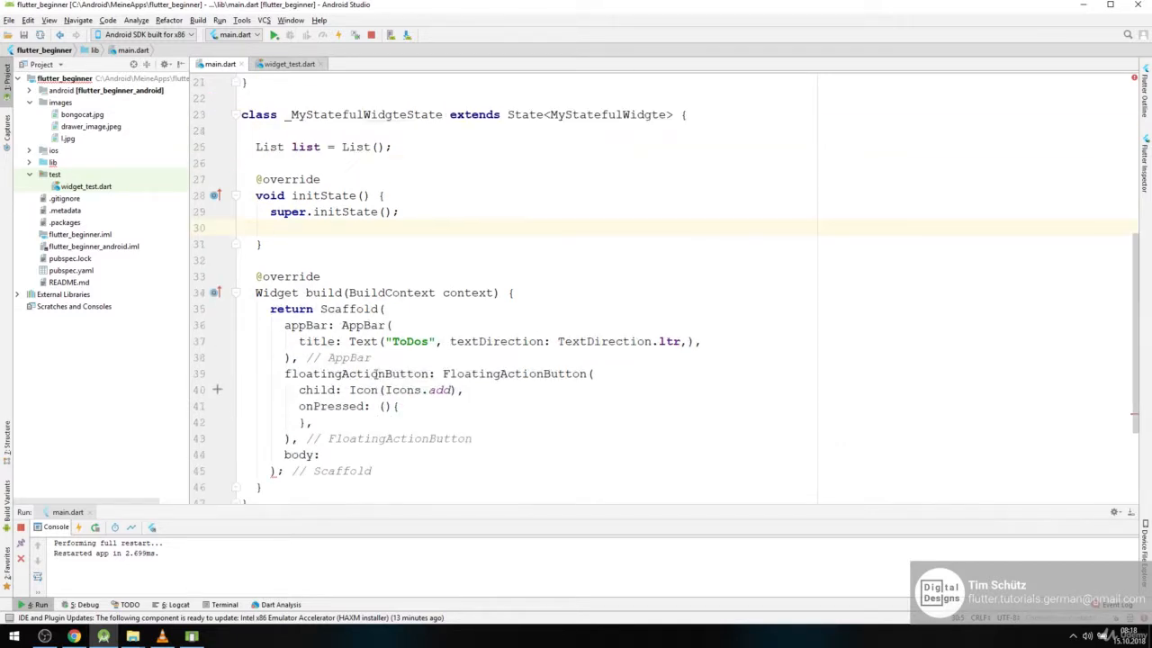
pyautogui.click(270, 227)
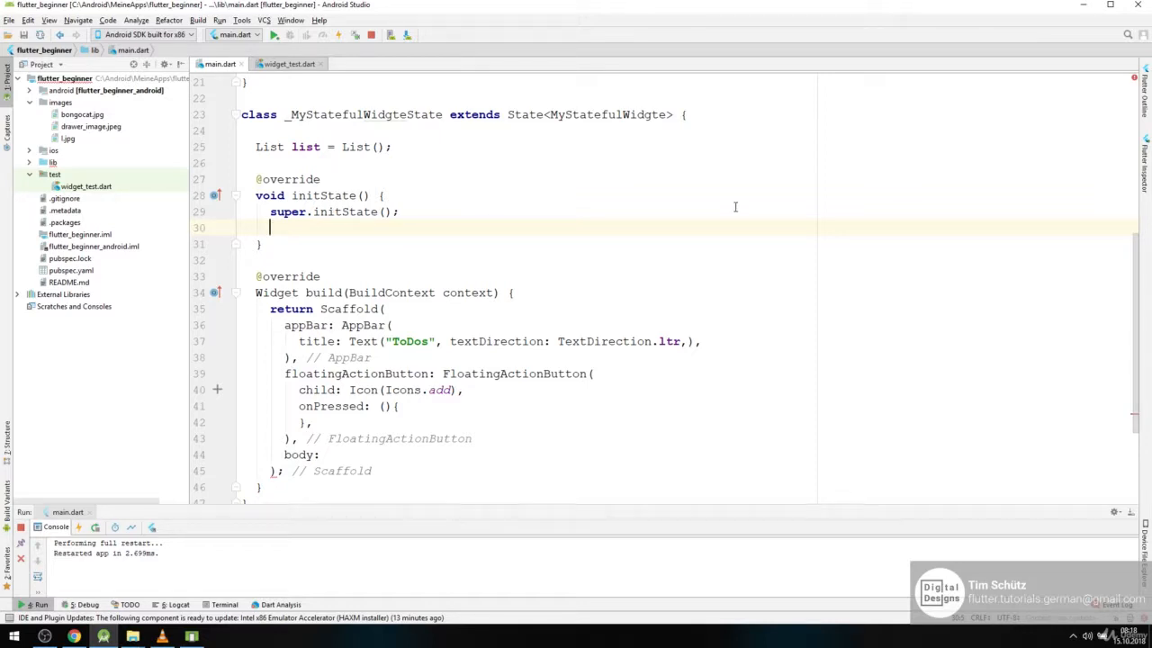
# Add list.add("nr.1") through list.add("nr.4") inside initState
pyautogui.write('list.add("nr.1')
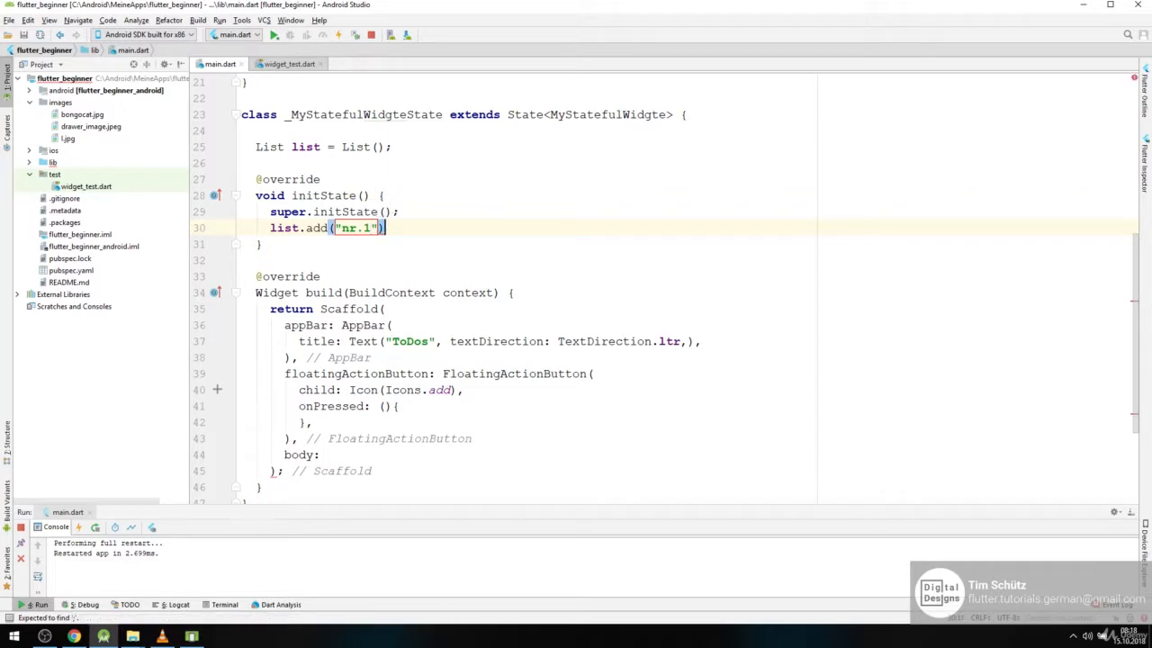
pyautogui.write(';')
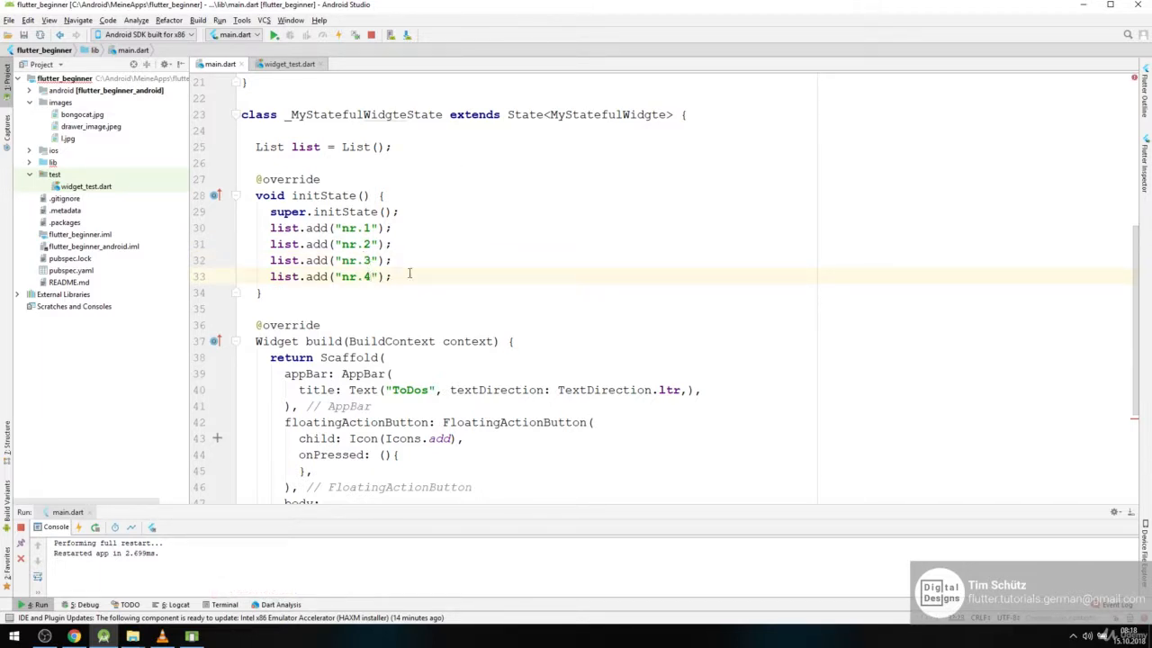
pyautogui.scroll(-3)
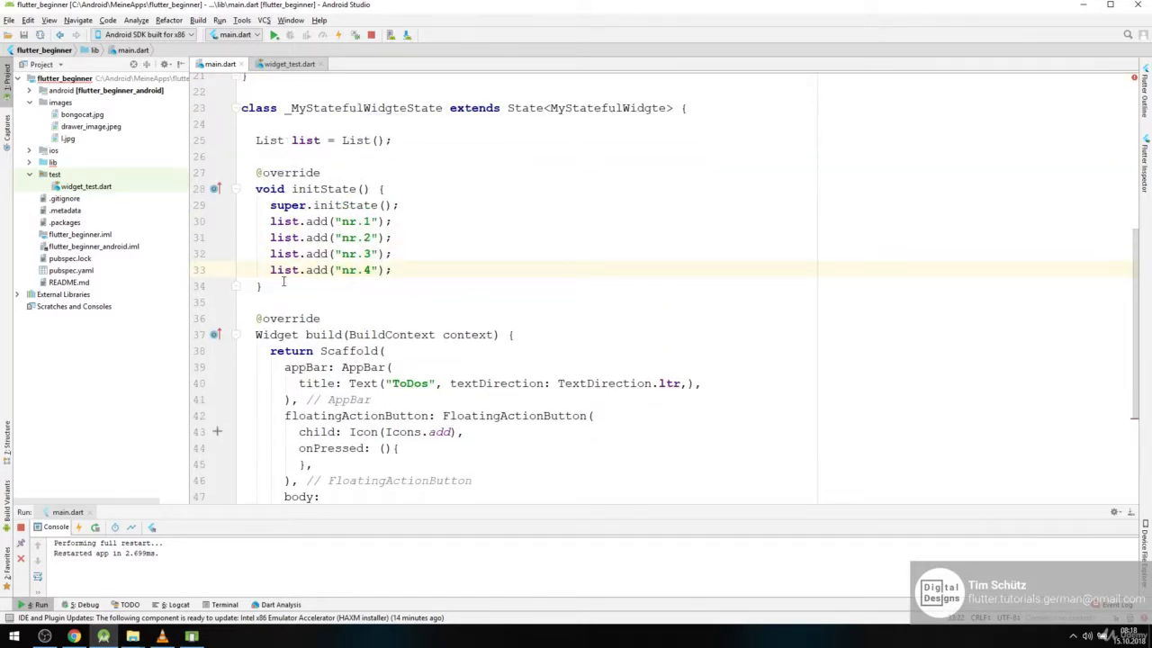
pyautogui.scroll(-3)
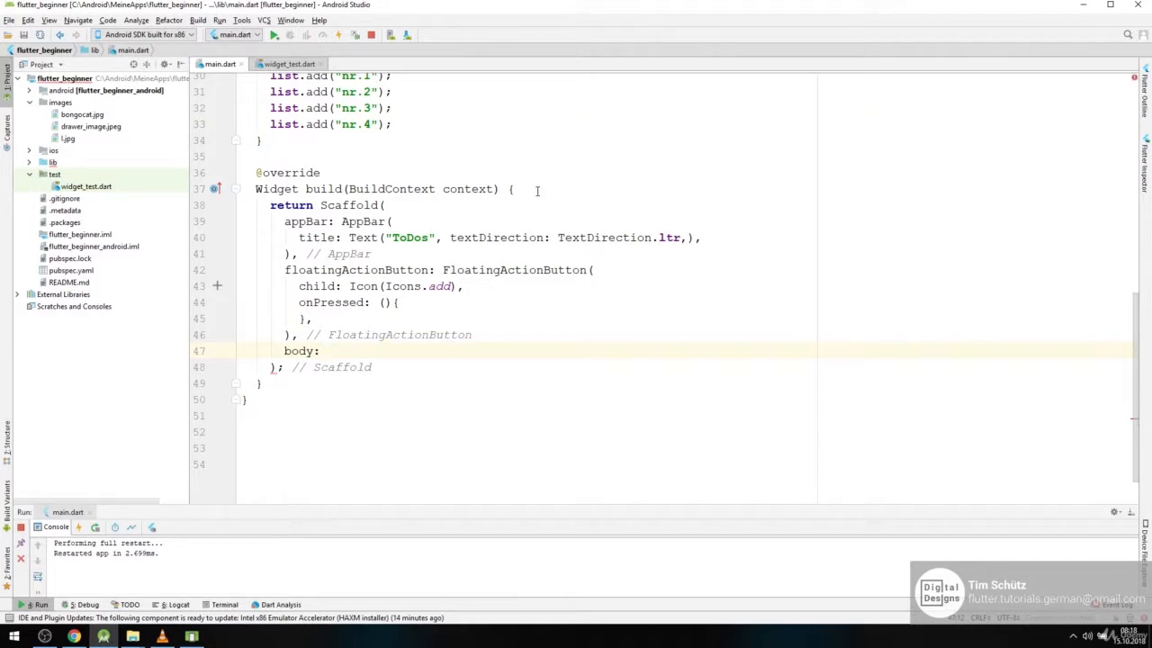
# Make the Scaffold body a ListView.builder with itemCount: list.length
pyautogui.write('List')
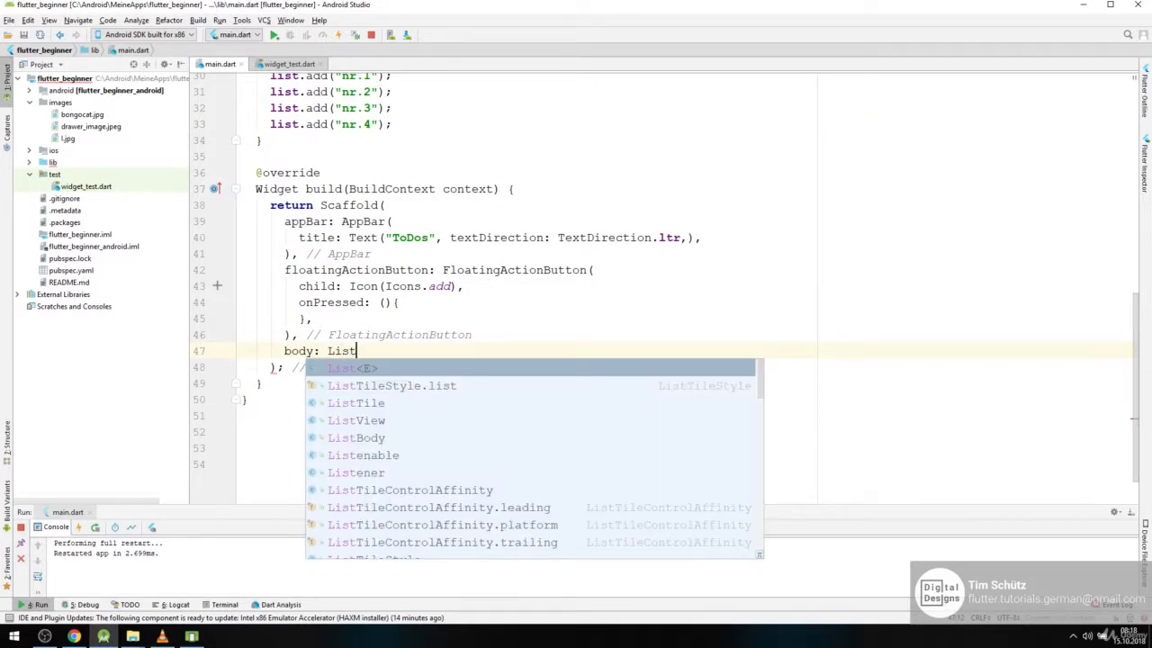
pyautogui.write('View')
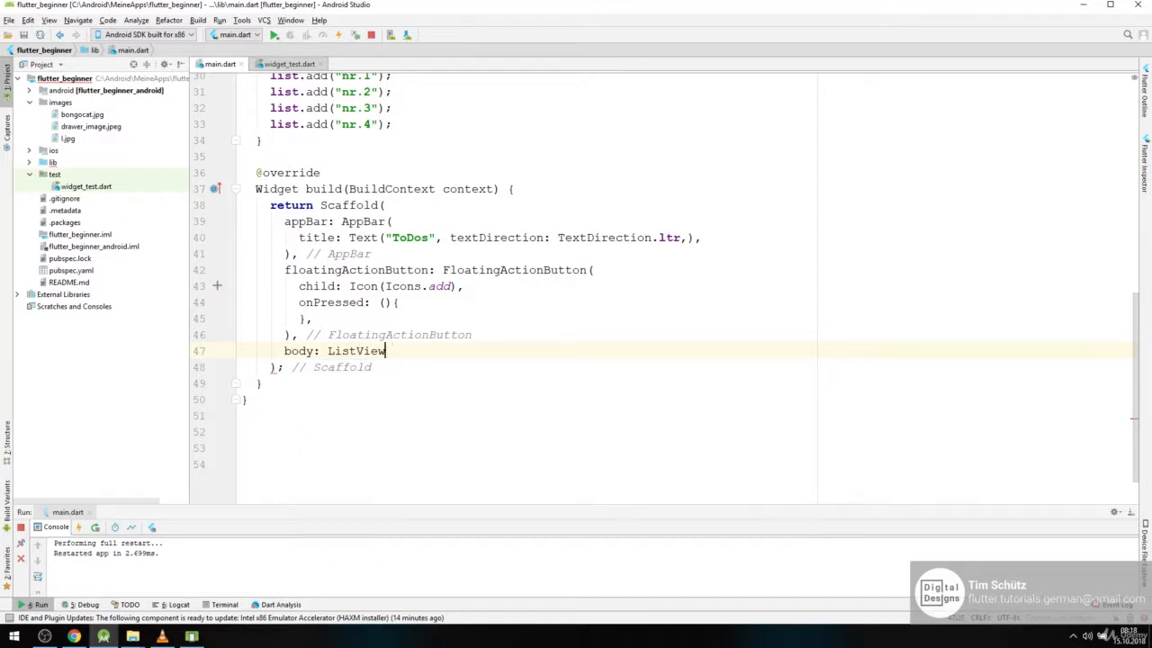
pyautogui.write('.builder(')
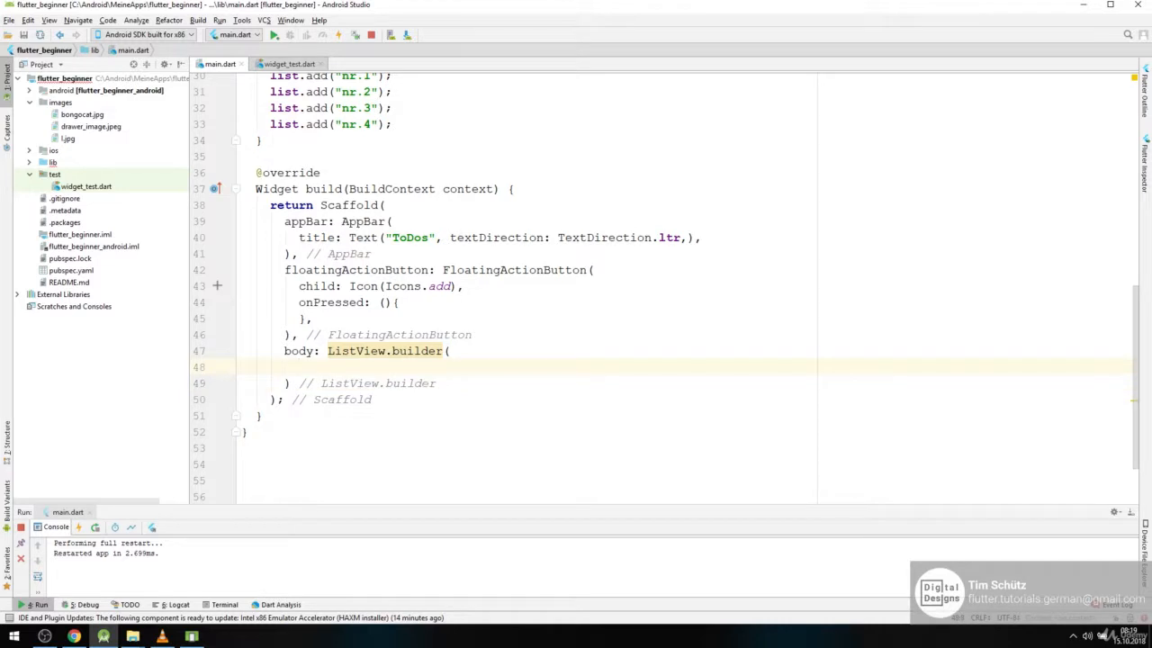
pyautogui.write('i')
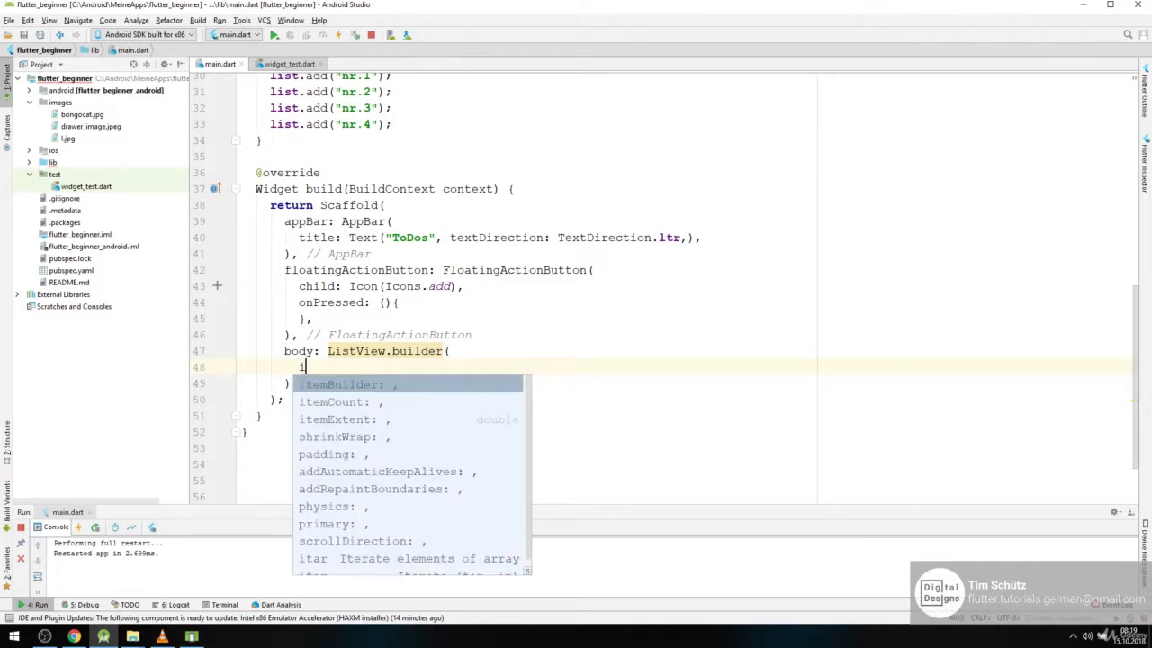
pyautogui.click(335, 402)
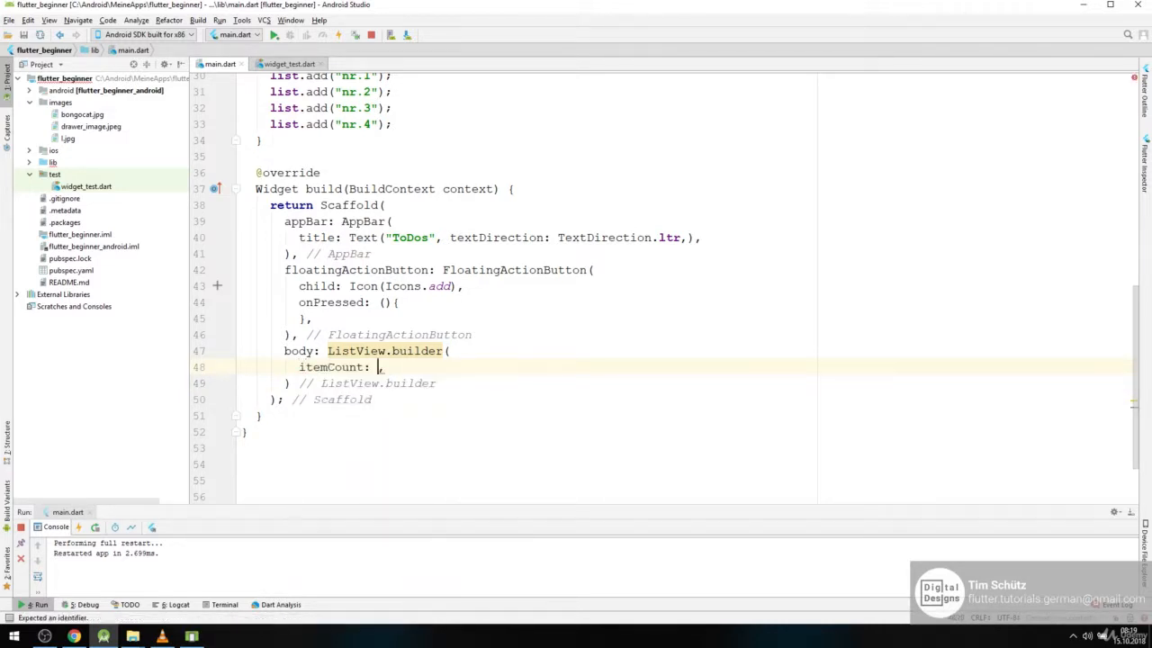
pyautogui.write('i')
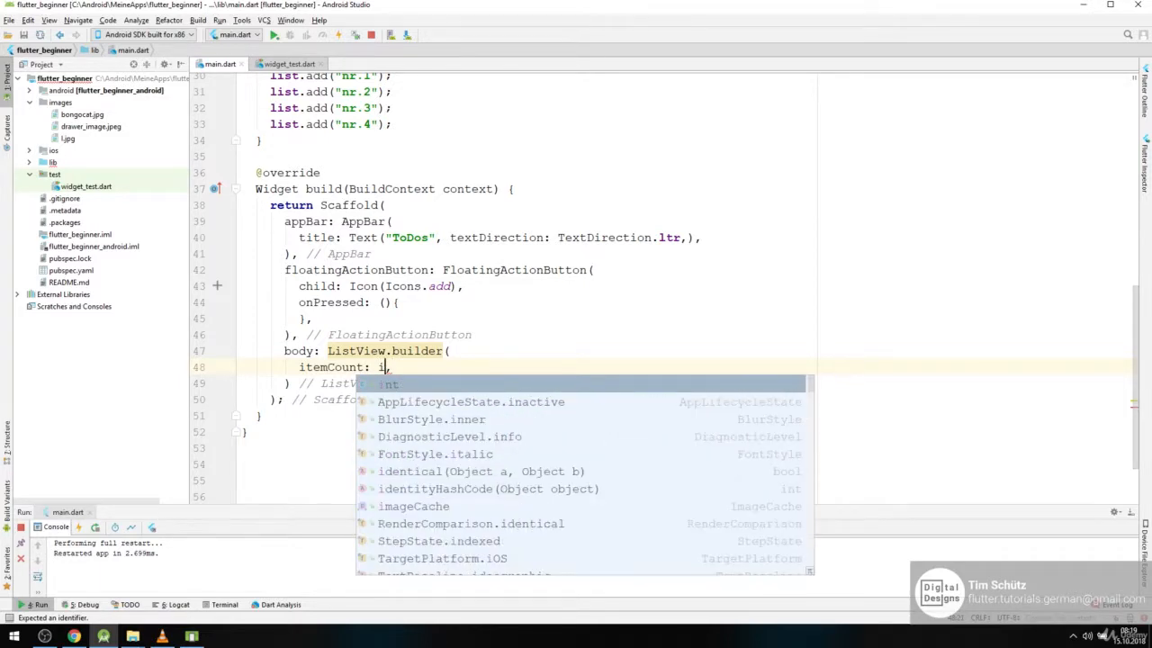
pyautogui.write('tems.')
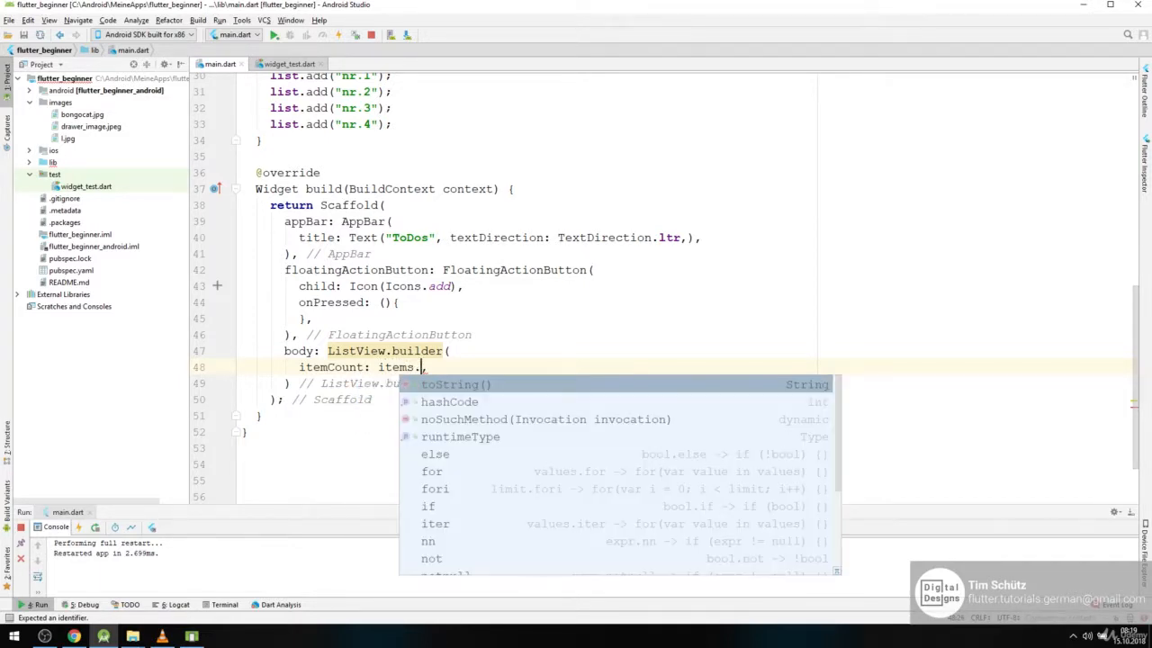
pyautogui.write('le')
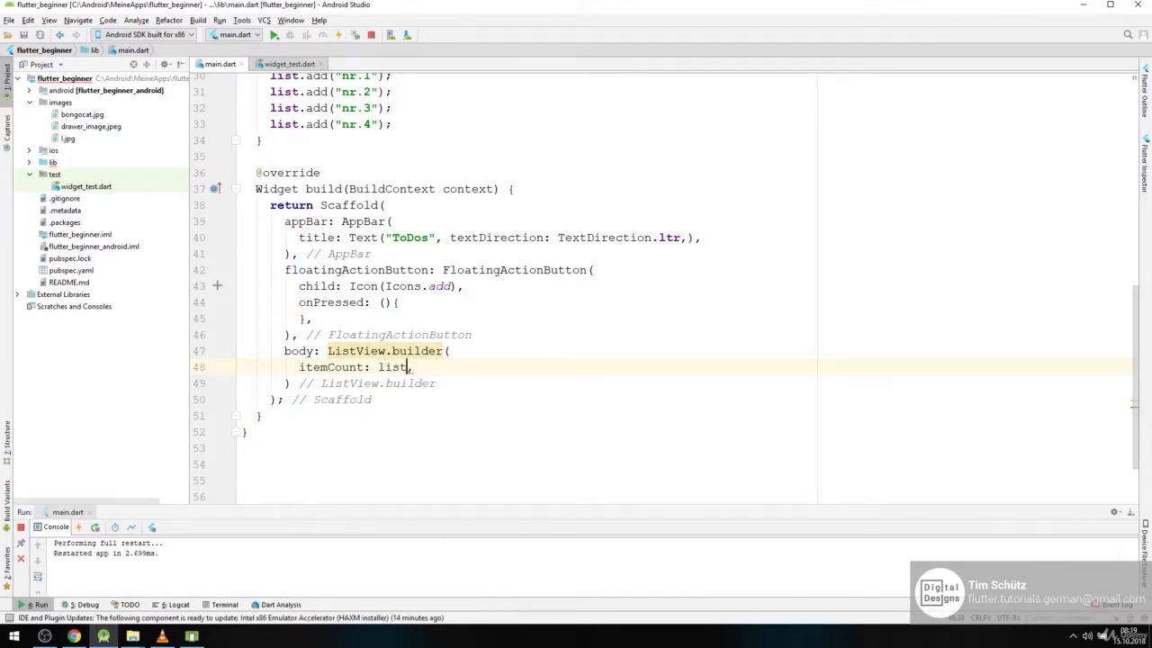
pyautogui.write('.length')
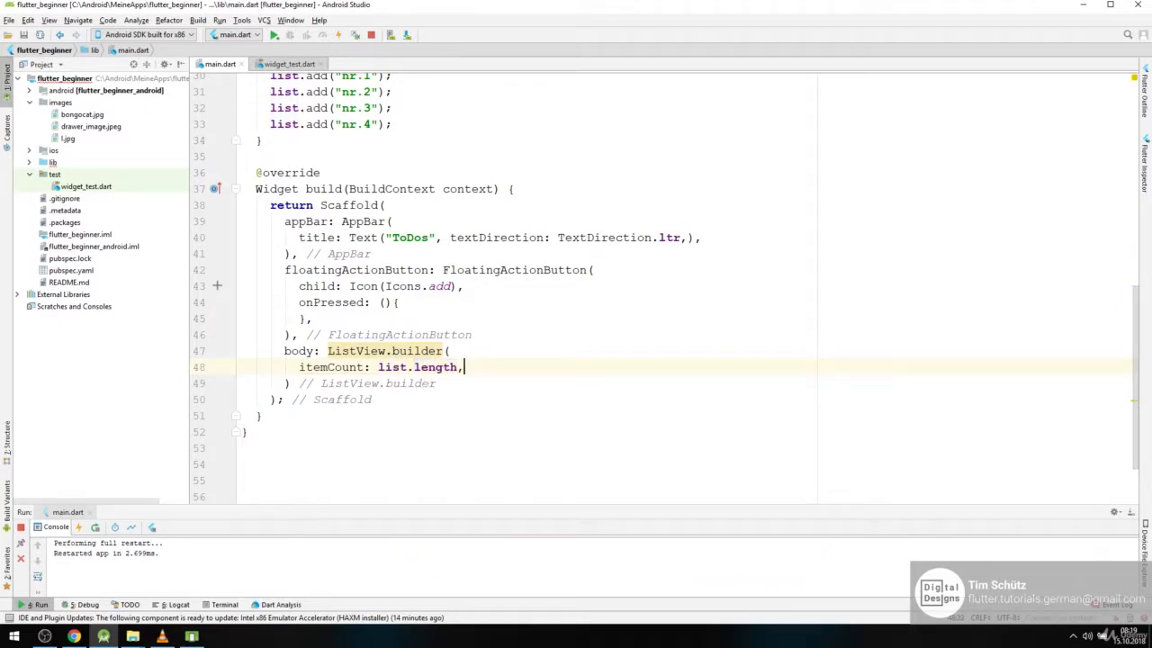
pyautogui.press('Enter')
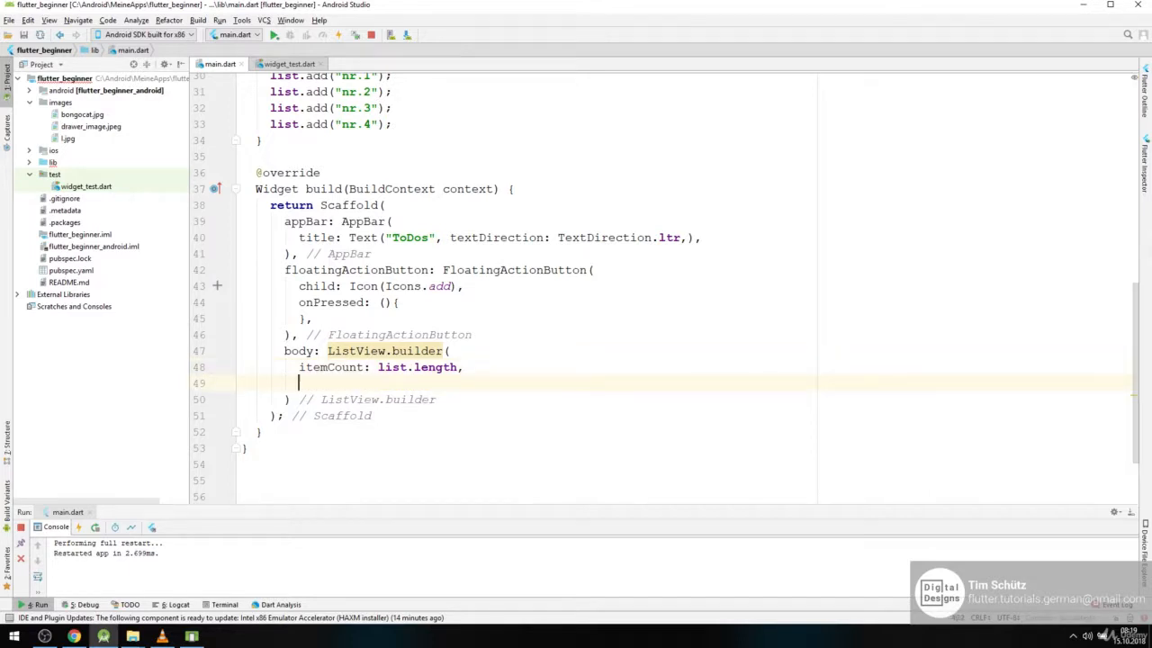
# Add itemBuilder: (BuildContext context, int index){ } with an empty body
pyautogui.write('itemBuilder: ,')
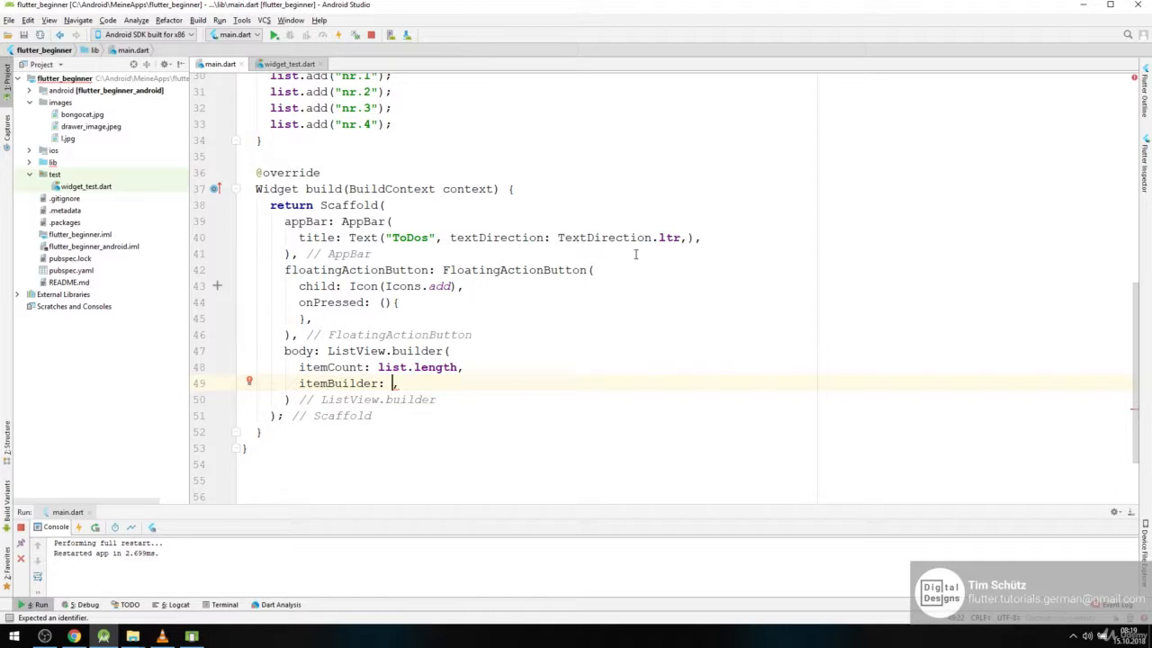
pyautogui.write('()')
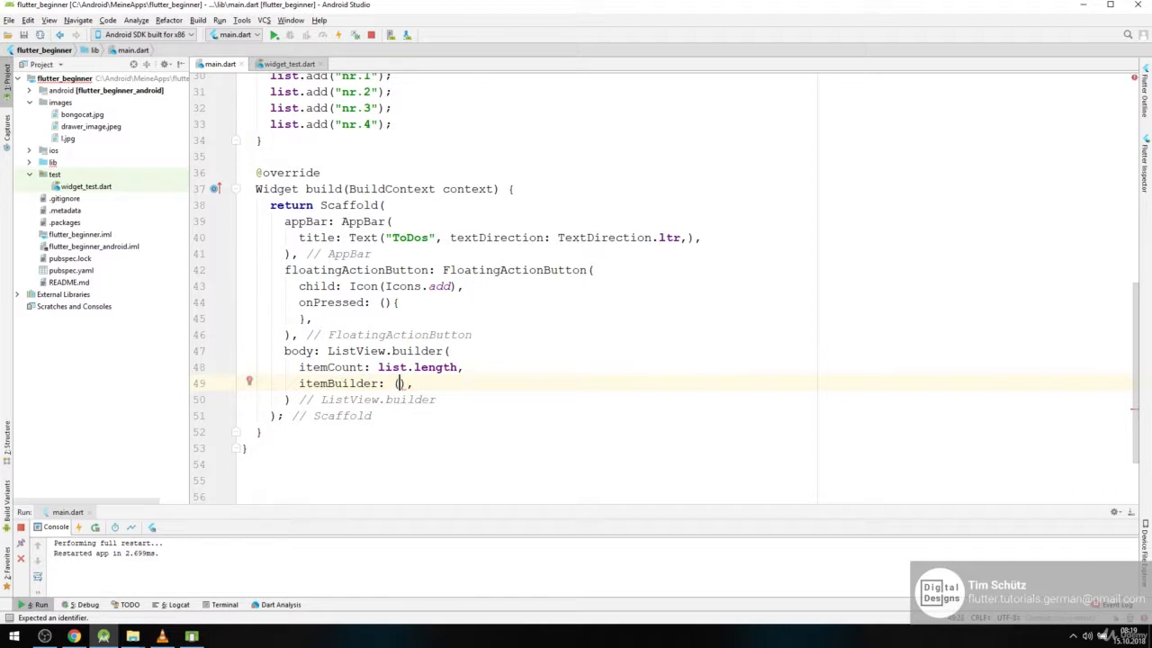
pyautogui.write('BuildContext context, int in')
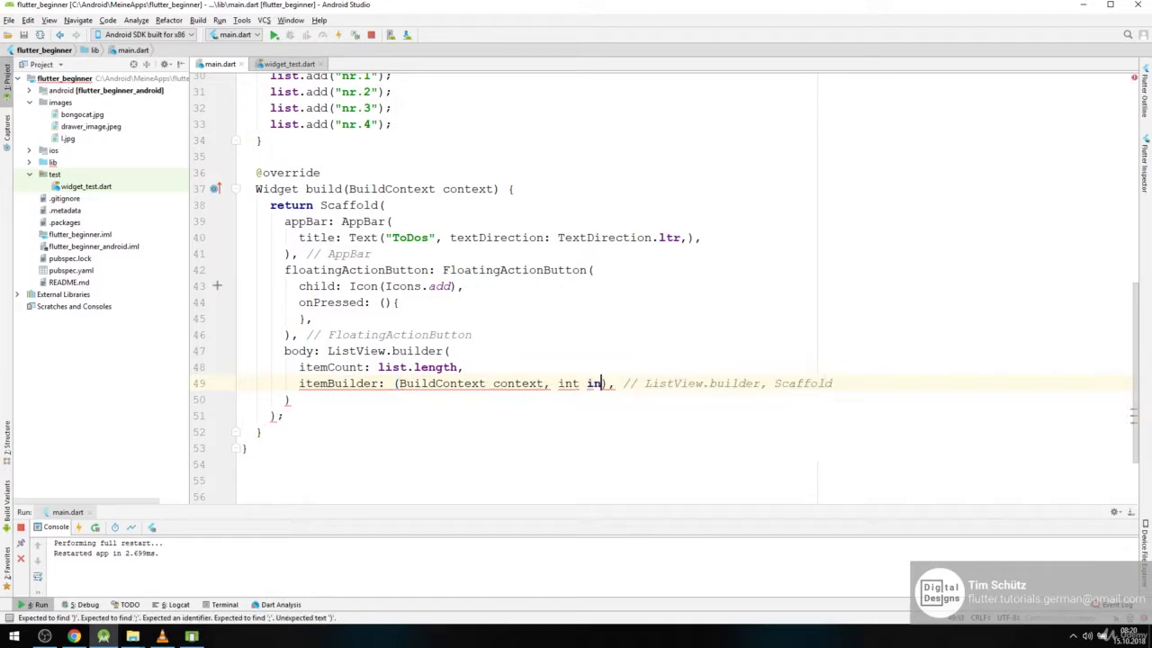
pyautogui.write('dex) (')
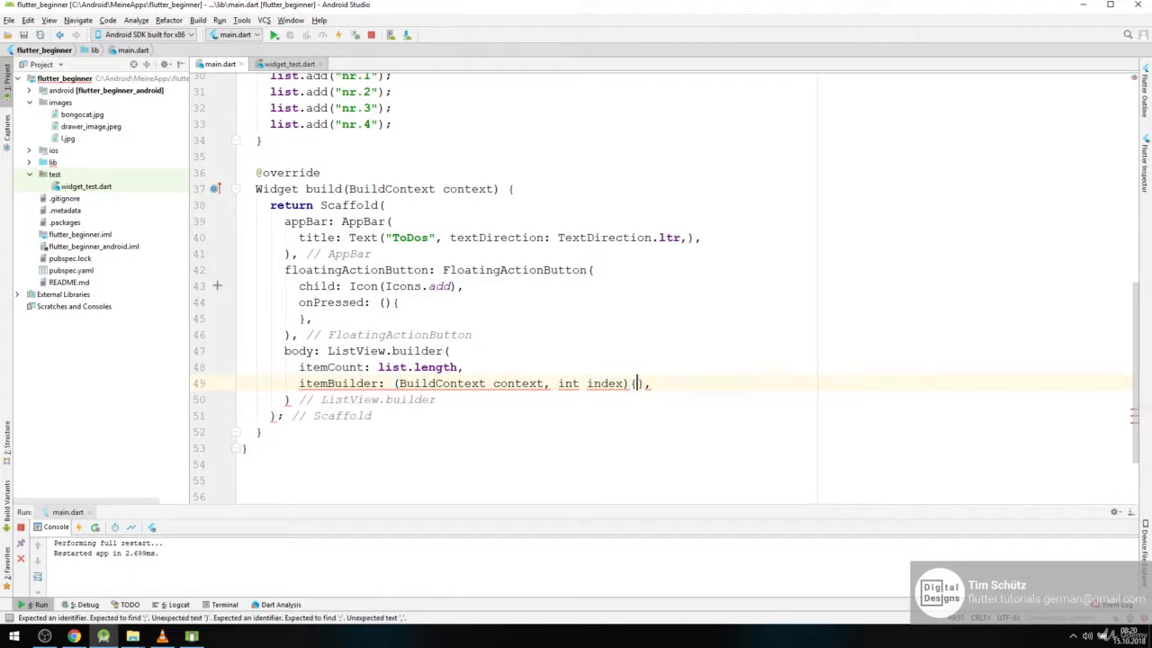
pyautogui.press('Enter')
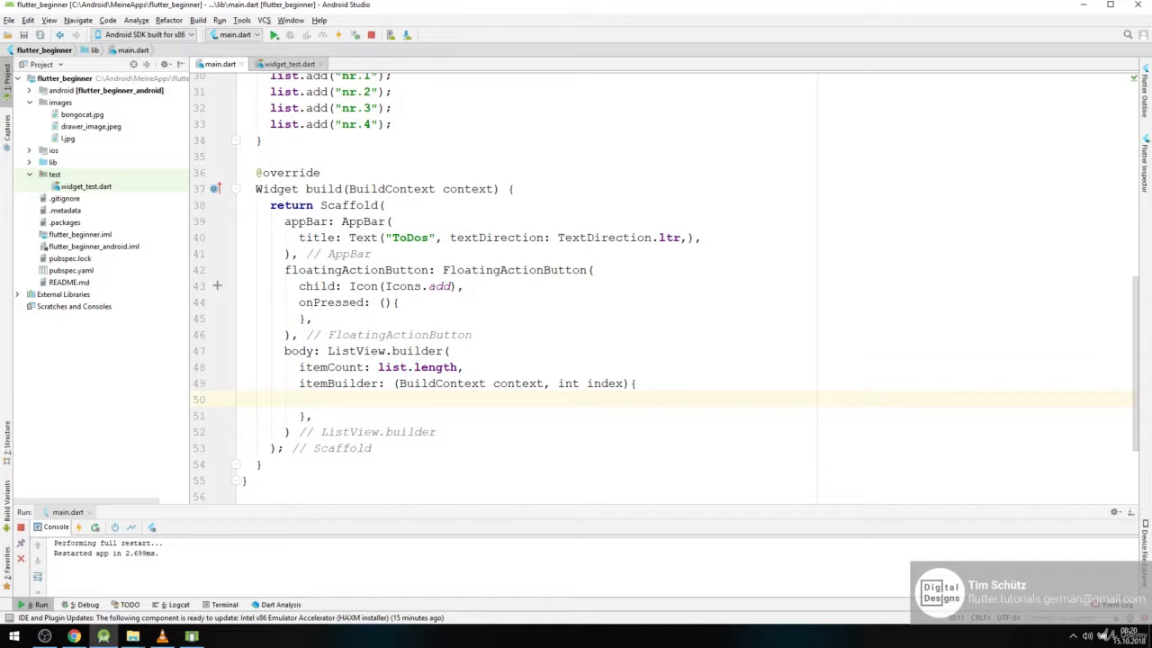
# Write return Dismissible( ) inside the itemBuilder body
pyautogui.write('retu')
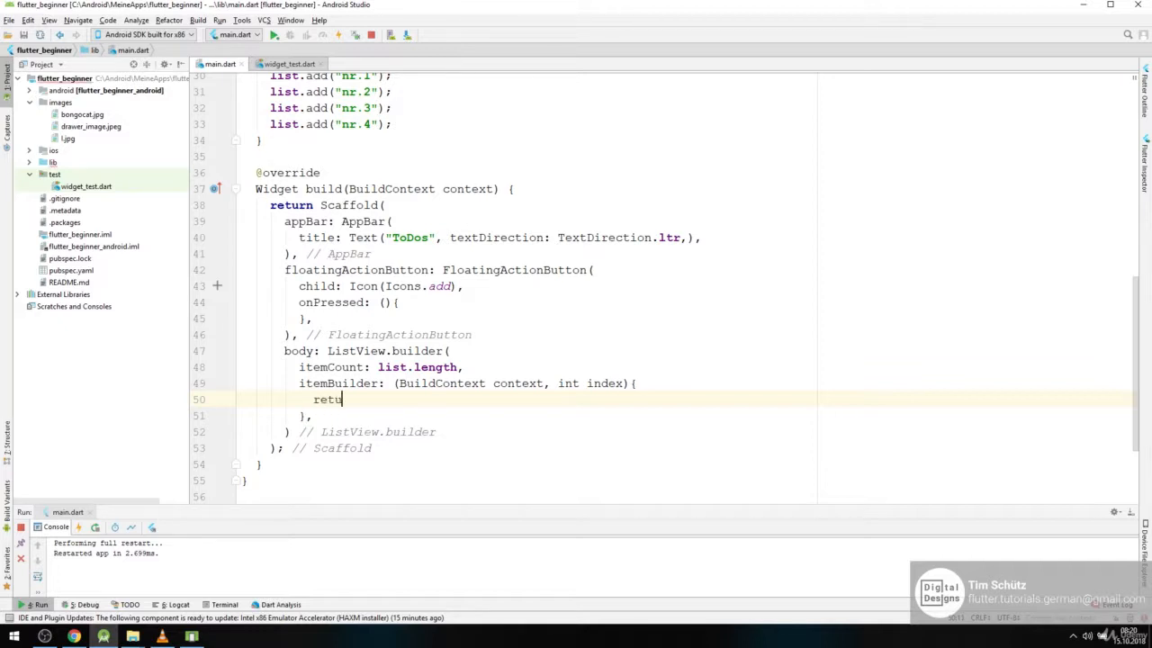
pyautogui.write('rn')
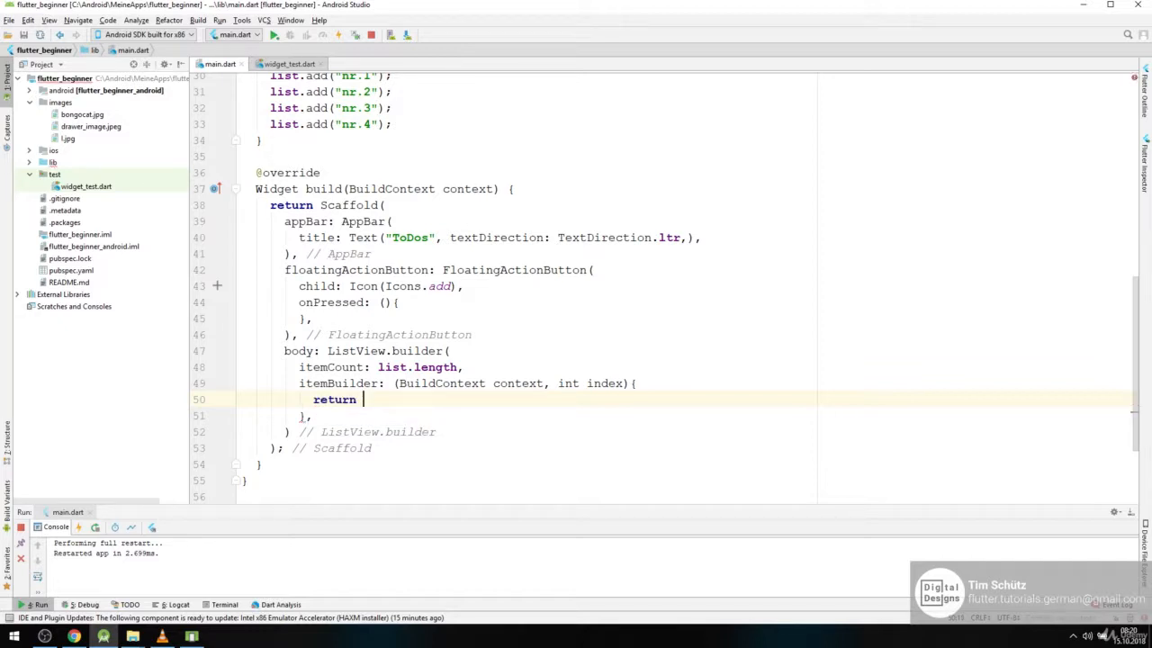
pyautogui.write('Dismissible')
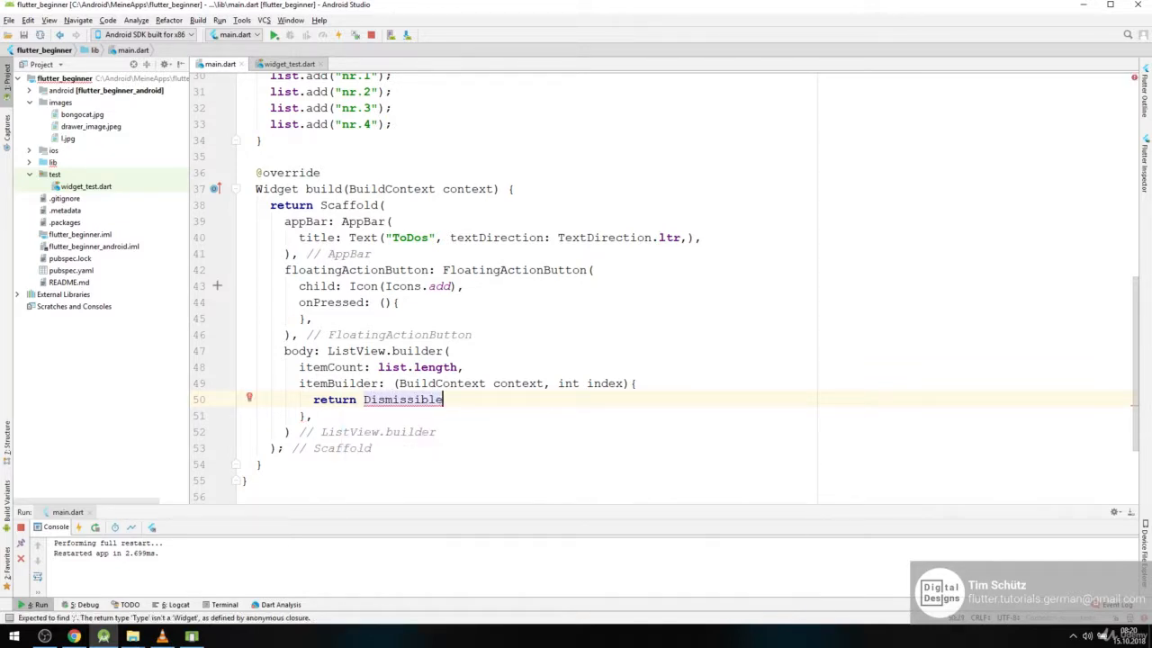
pyautogui.write('()')
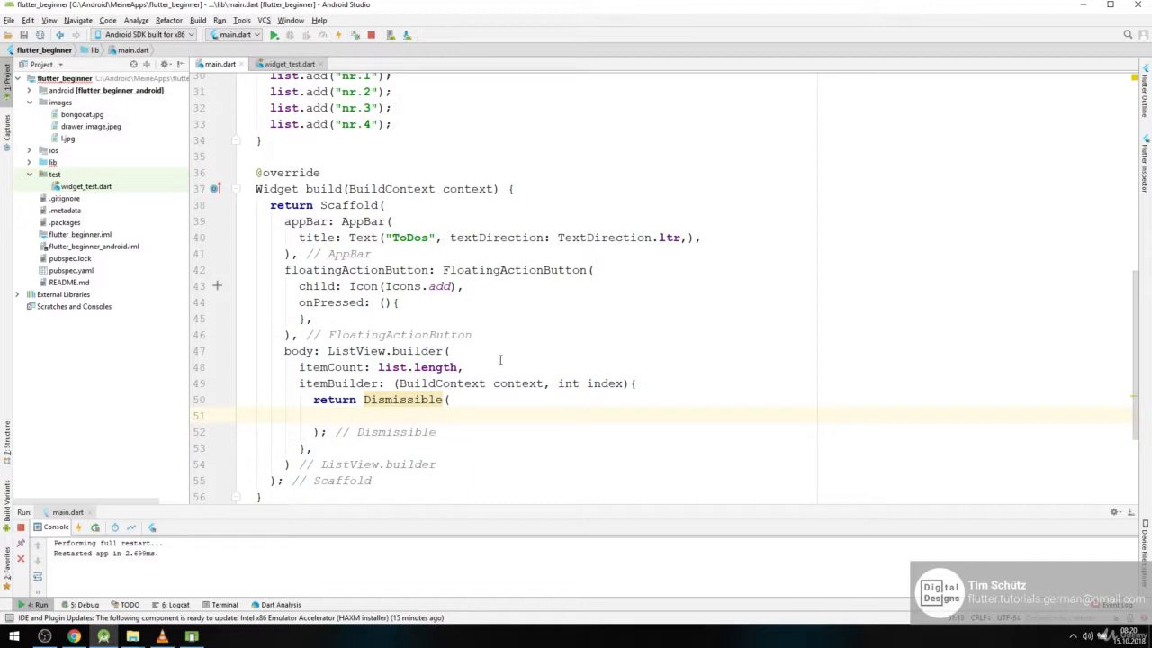
pyautogui.moveTo(846, 173)
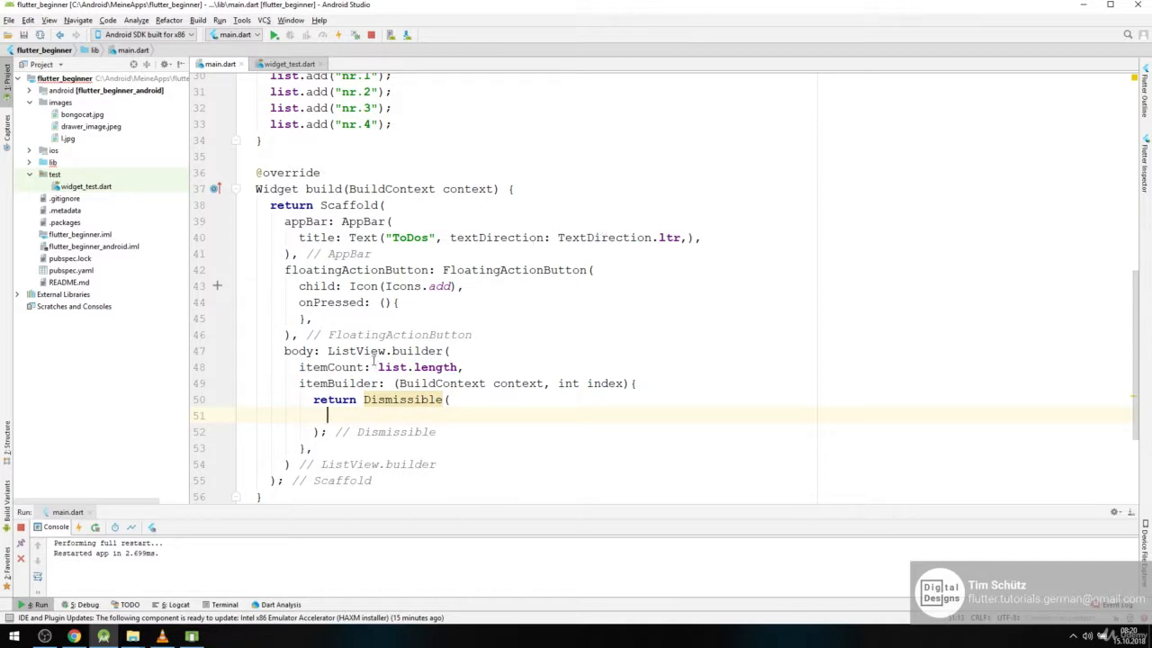
# Give the Dismissible key: Key(index.toString()) and start its child argument
pyautogui.write('key: ,')
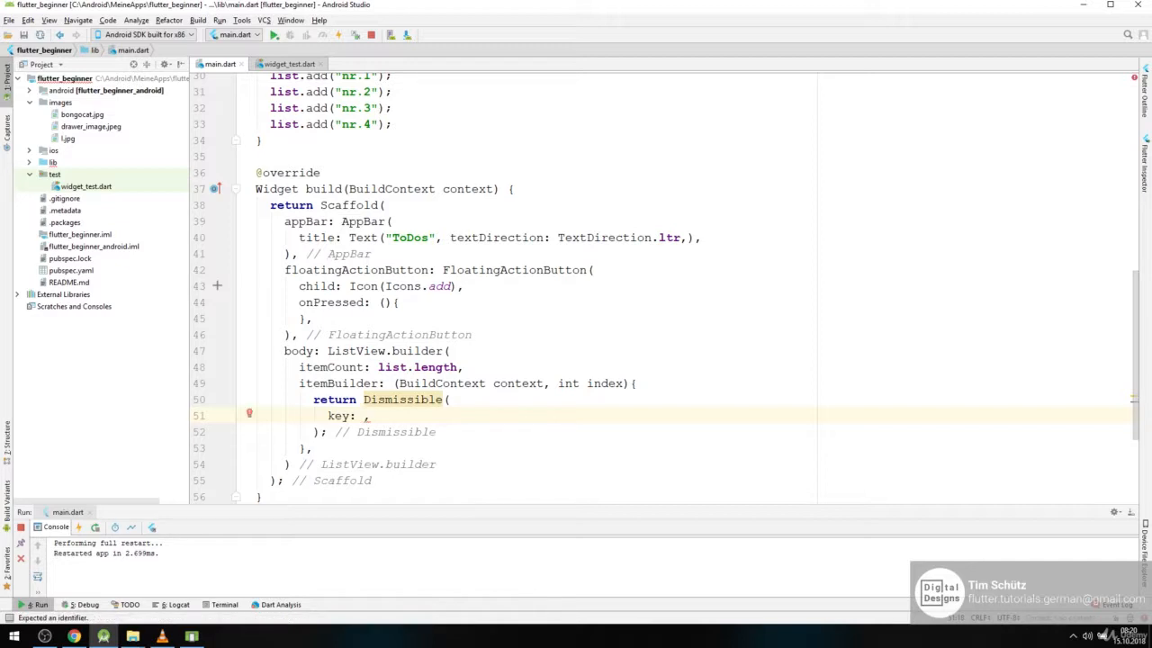
pyautogui.write('K')
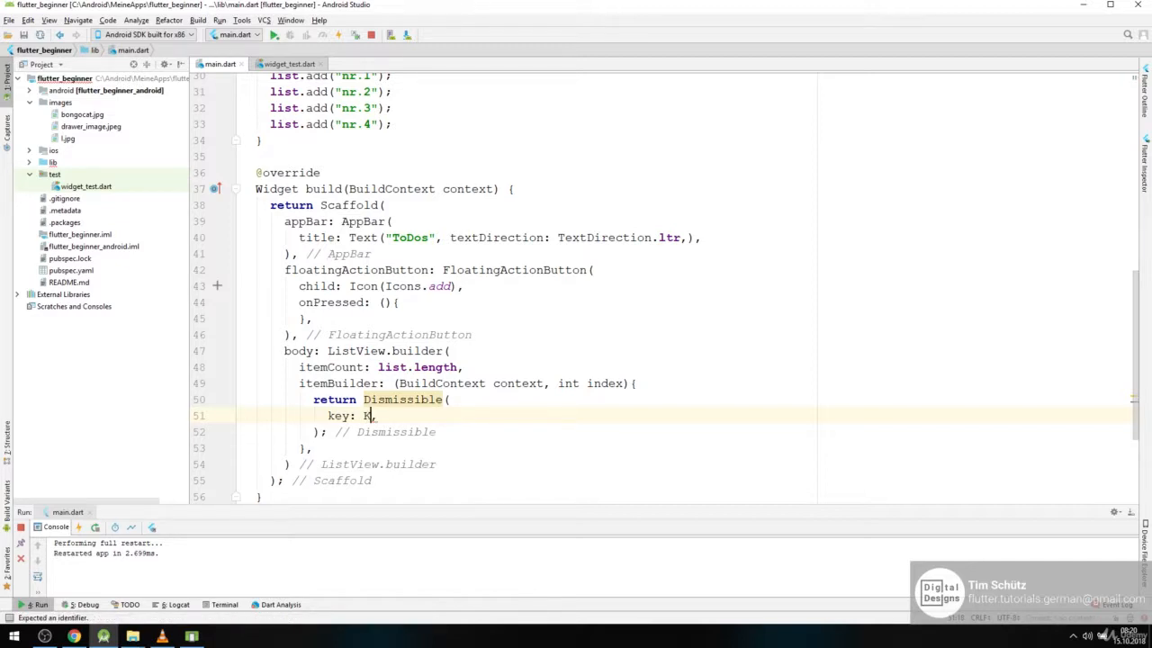
pyautogui.write('ey(')
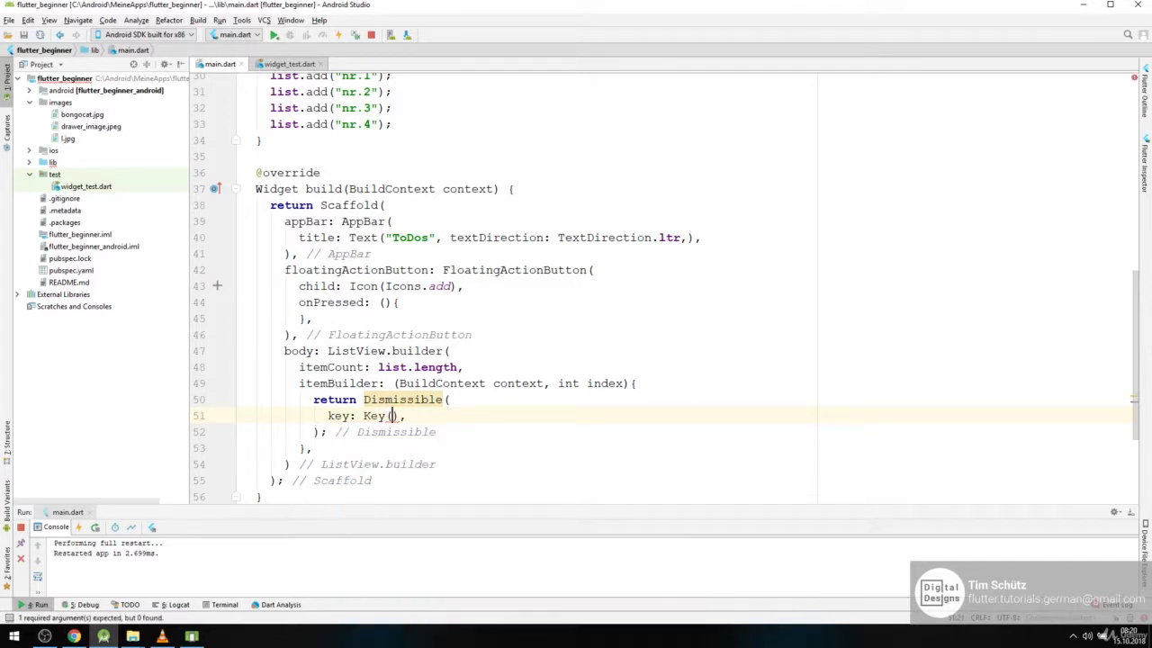
pyautogui.write('index')
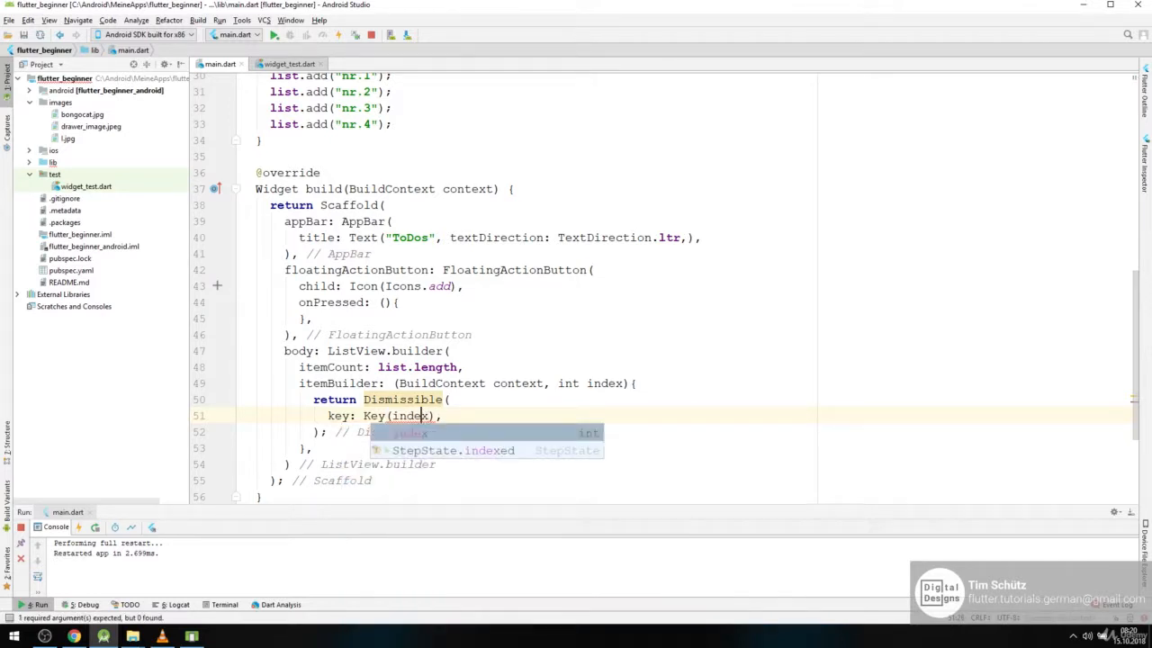
pyautogui.write('.toString(')
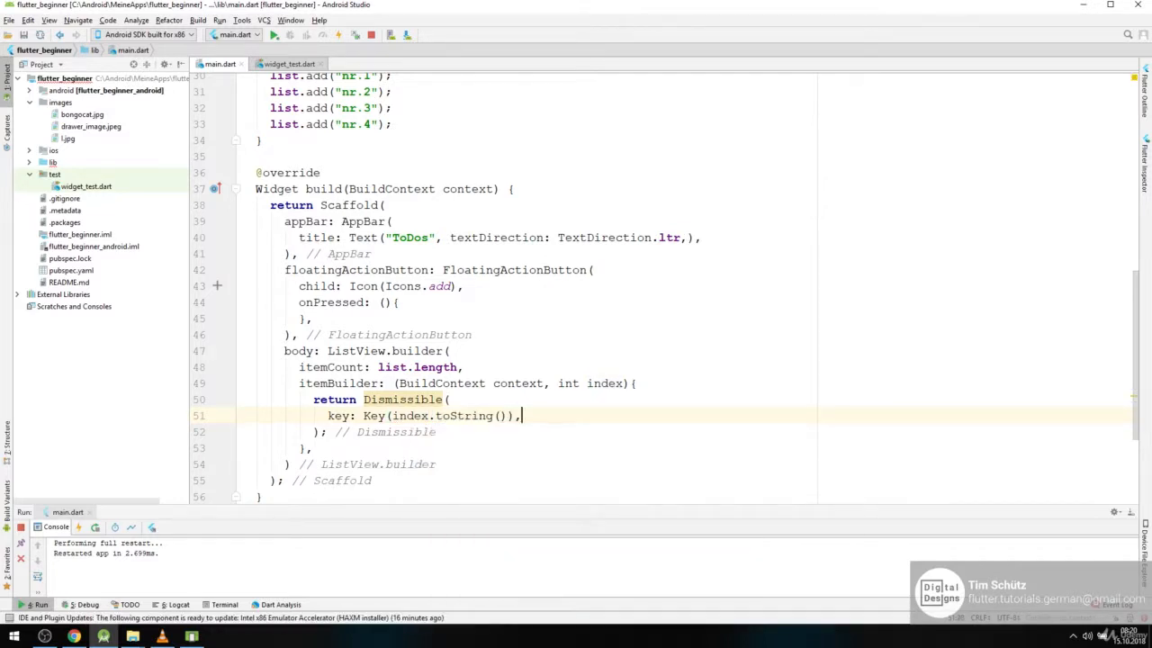
pyautogui.doubleClick(405, 416)
pyautogui.write('child: ,')
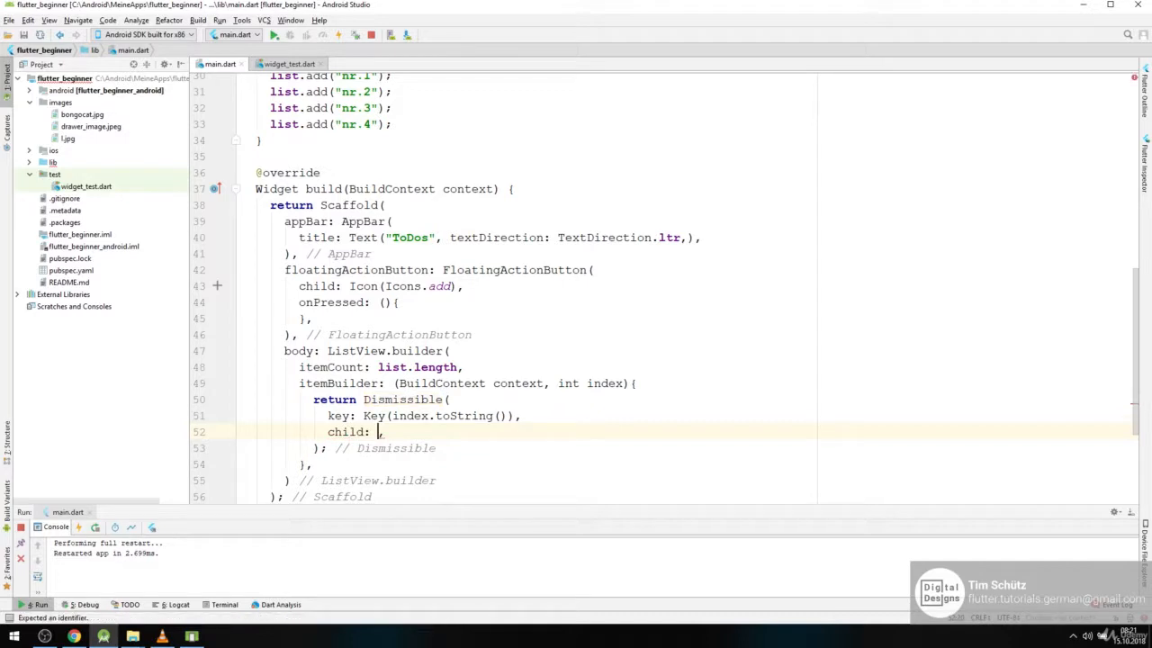
# Set the child to ListTile(title: Text(list[index]))
pyautogui.write('ListTile')
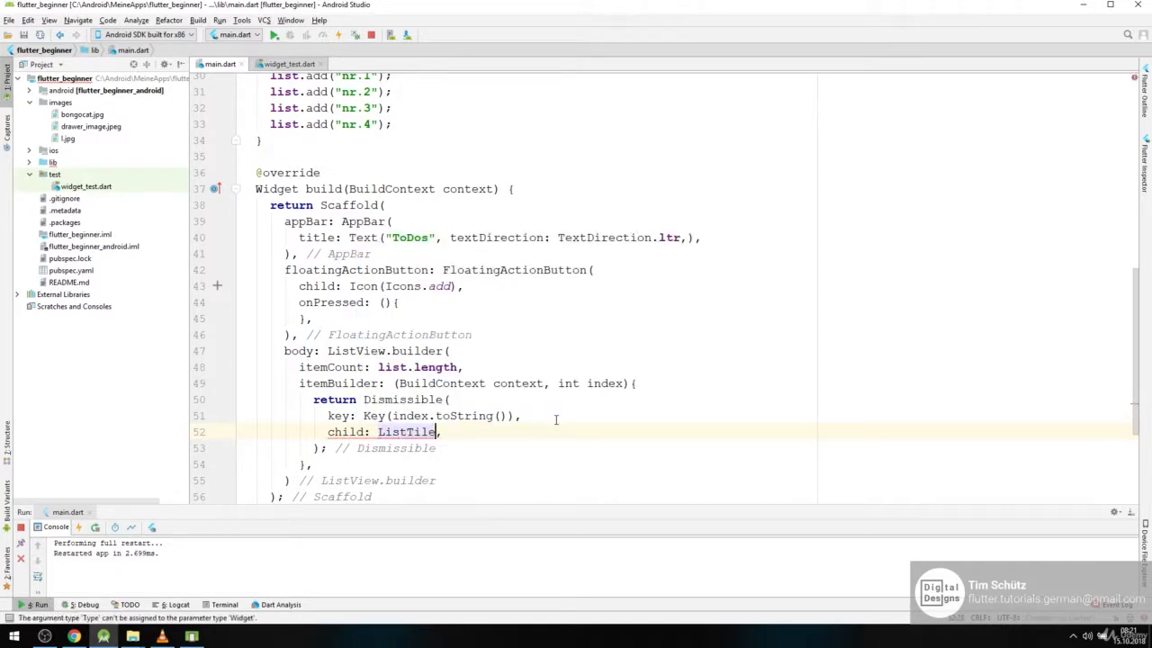
pyautogui.write('(')
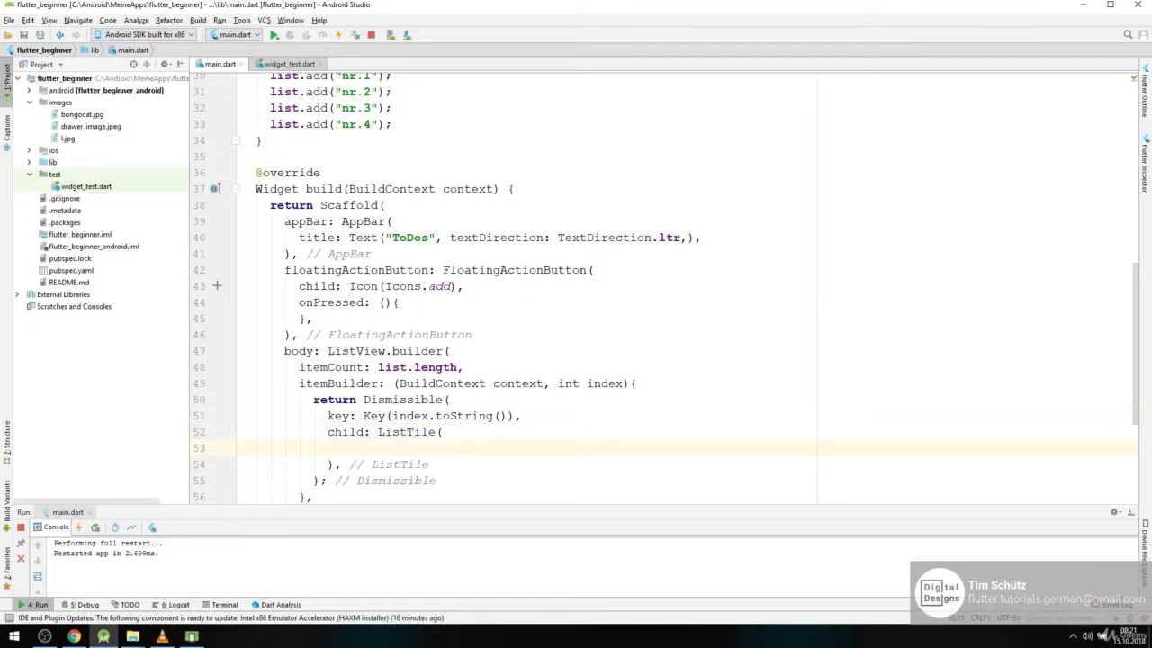
pyautogui.write('title: Text(')
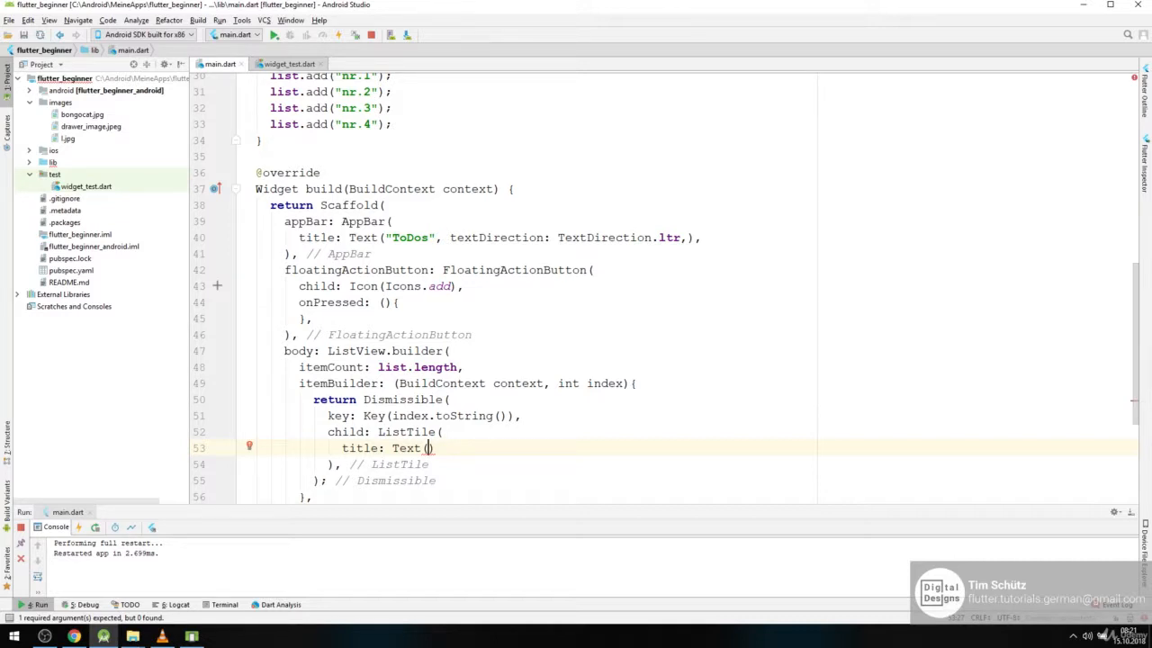
pyautogui.write('list')
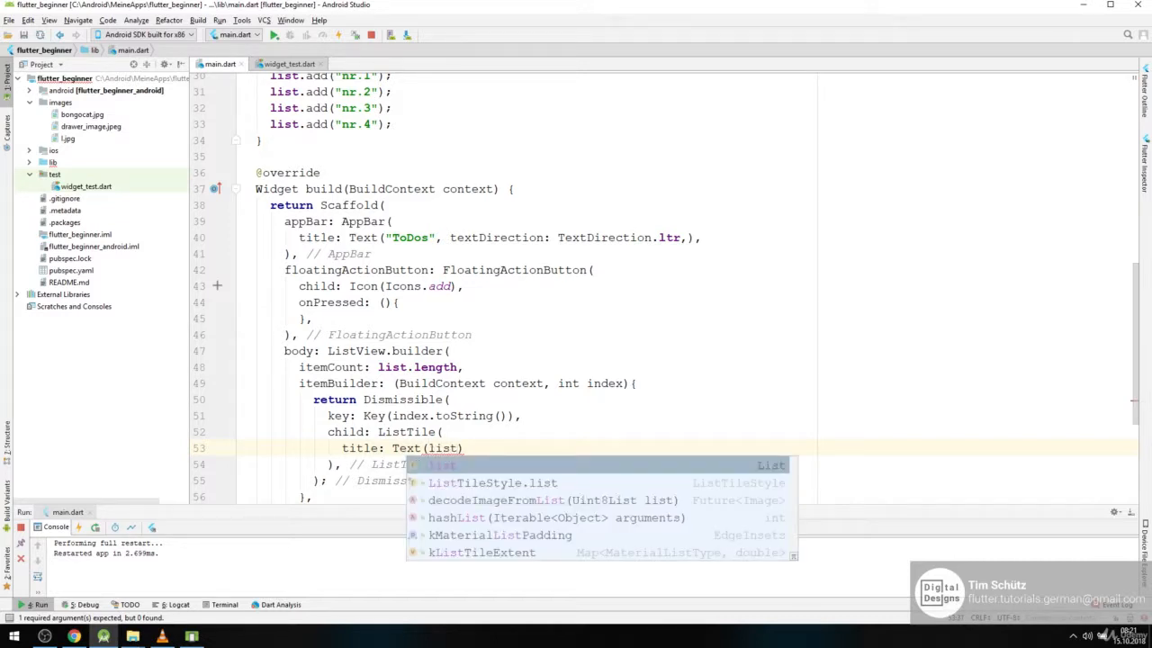
pyautogui.write('[index')
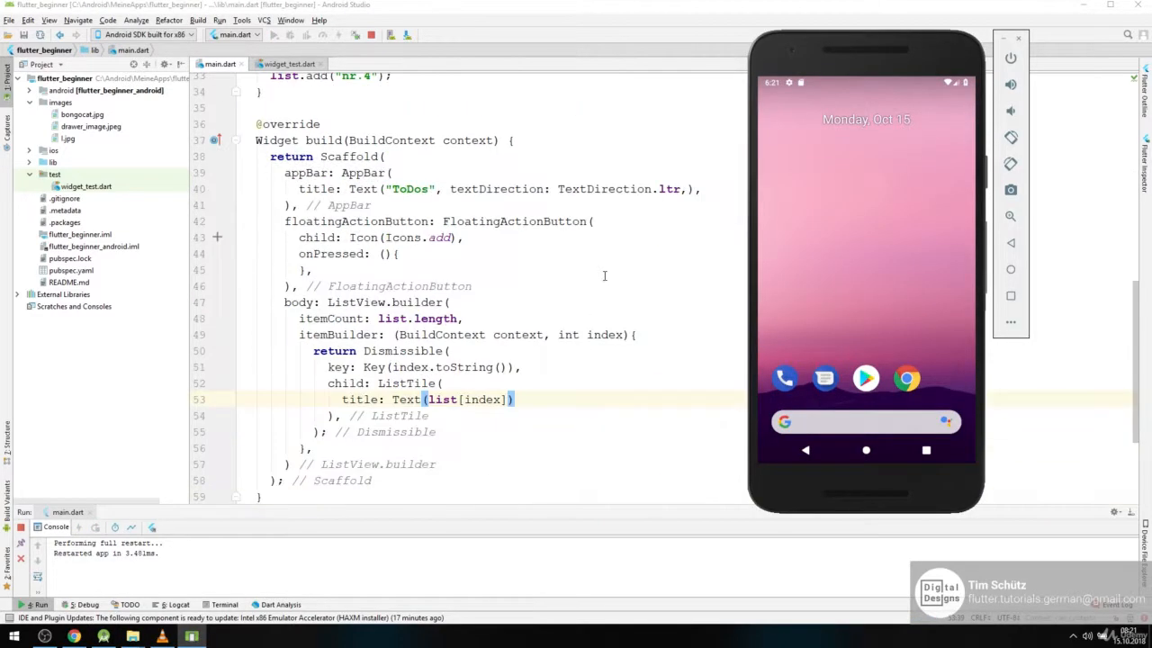
# Launch the app on the emulator showing rows nr.1 through nr.4
pyautogui.scroll(-3)
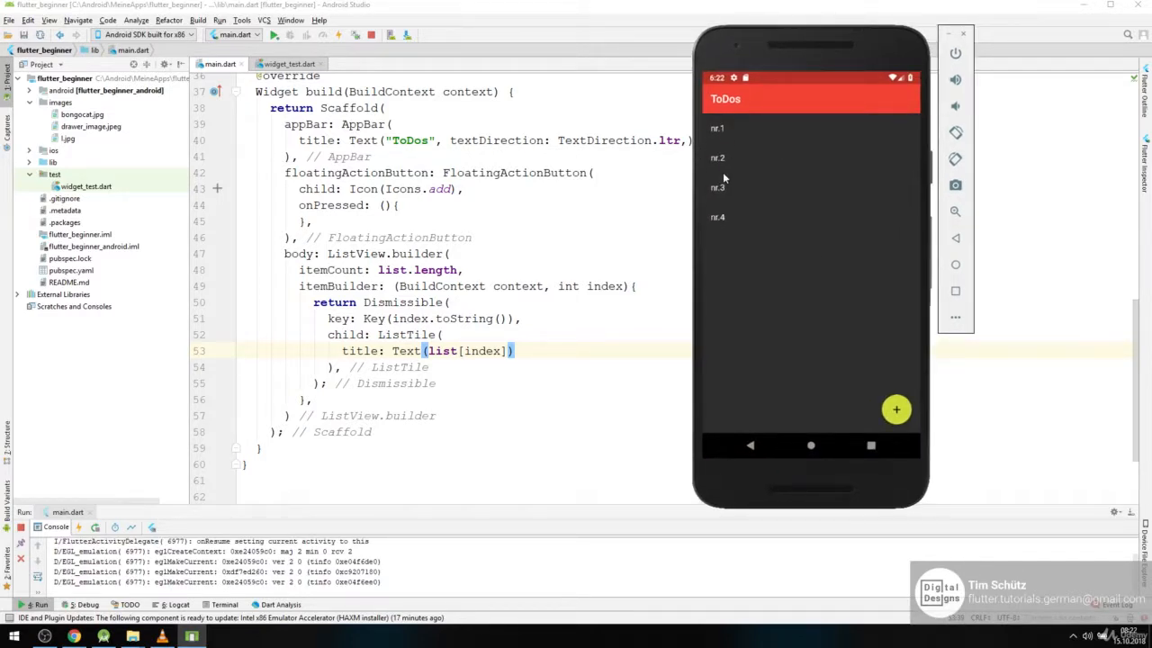
pyautogui.moveTo(839, 268)
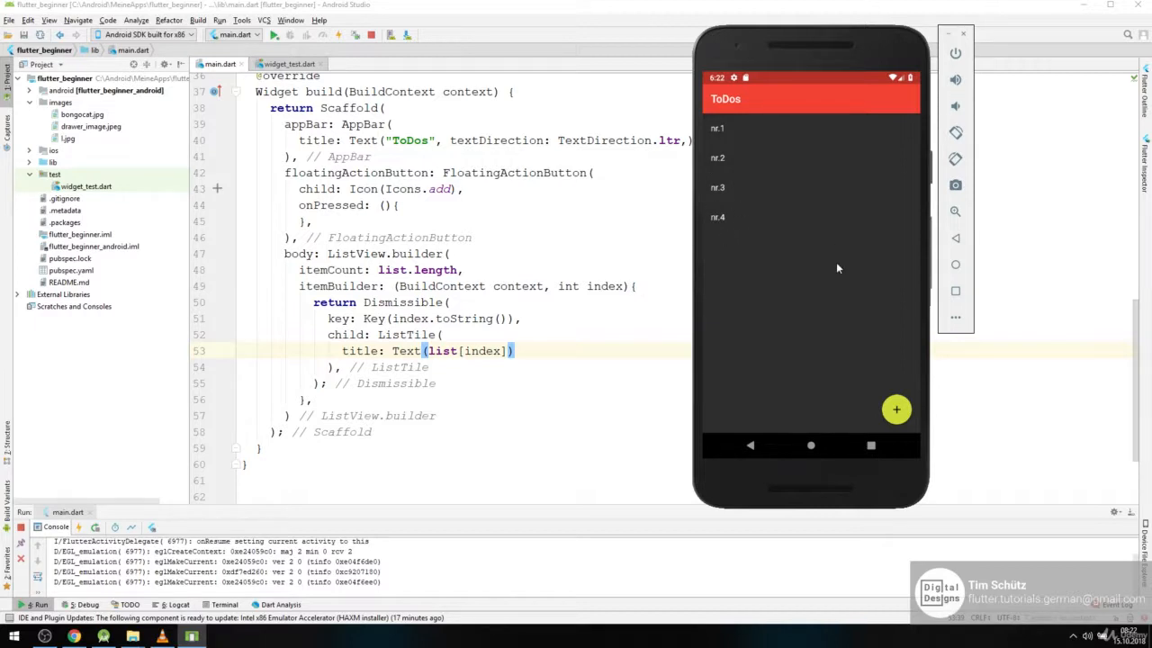
pyautogui.moveTo(790, 267)
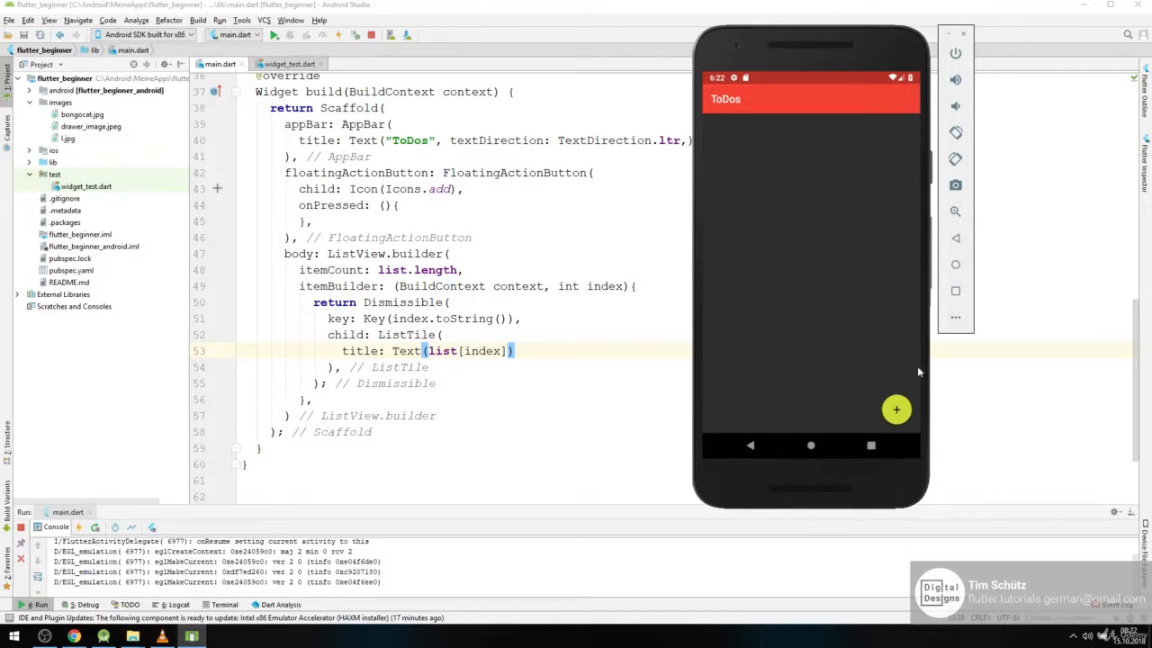
pyautogui.moveTo(930, 389)
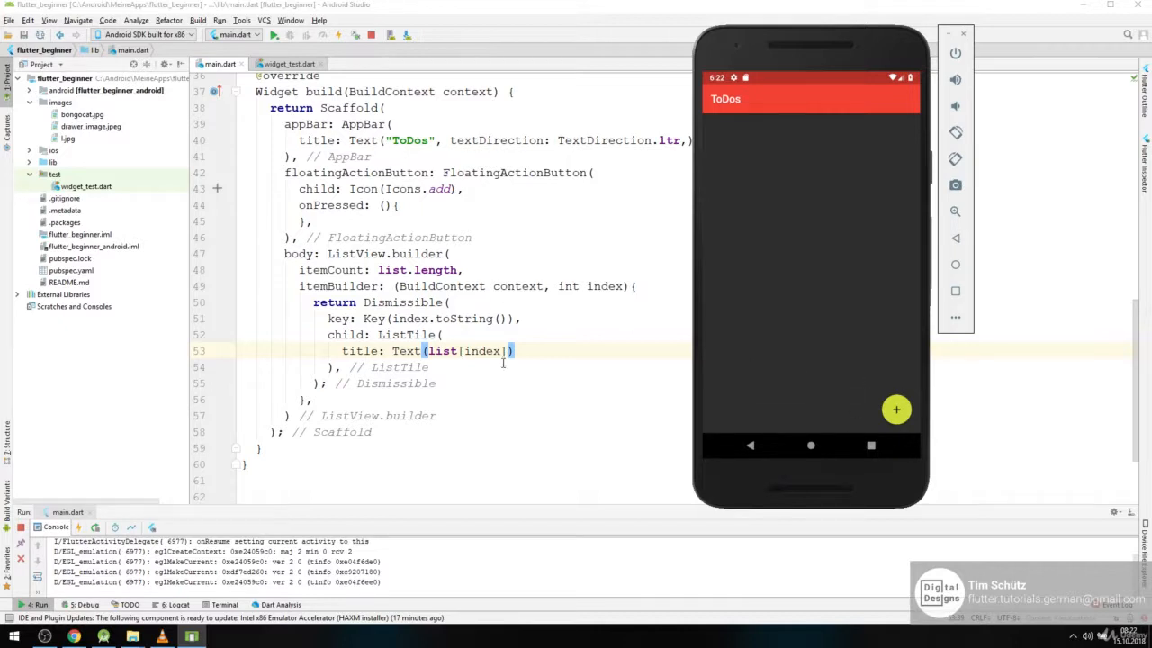
pyautogui.moveTo(774, 299)
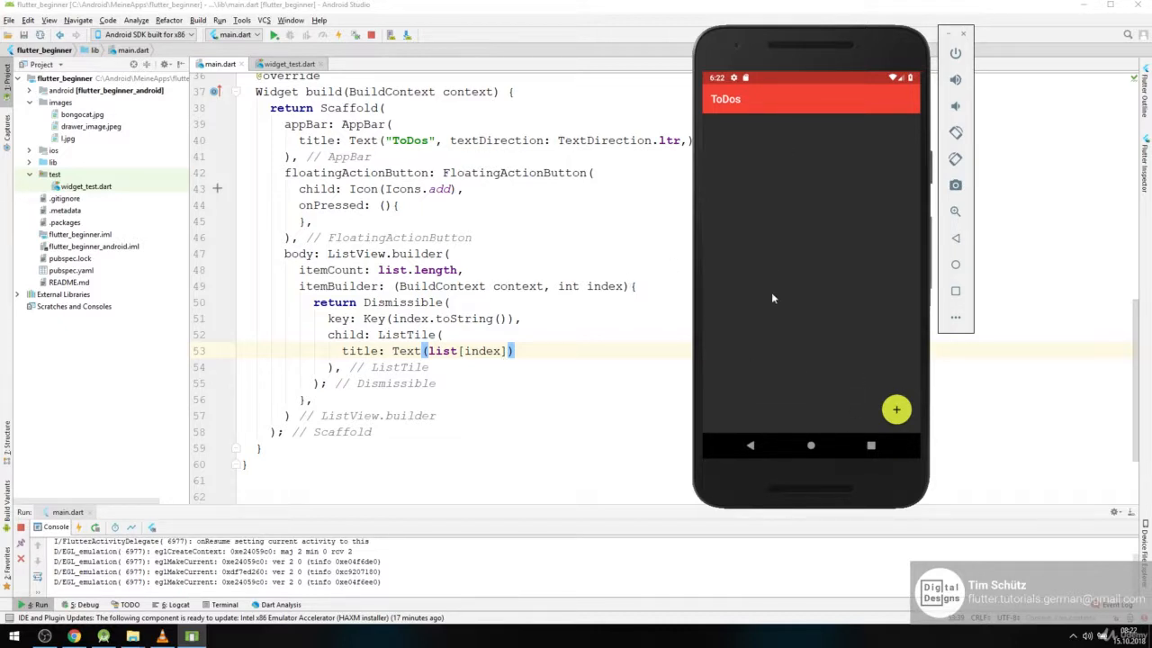